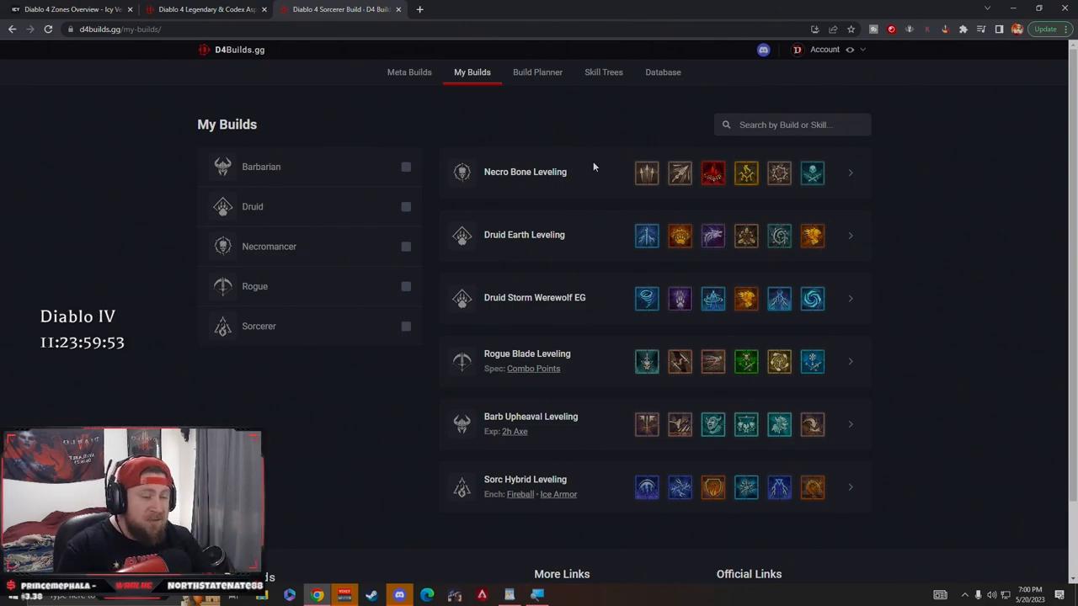
# Step: Open the Necro Bone Leveling build from My Builds onto its Skill Tree view
pyautogui.doubleClick(525, 172)
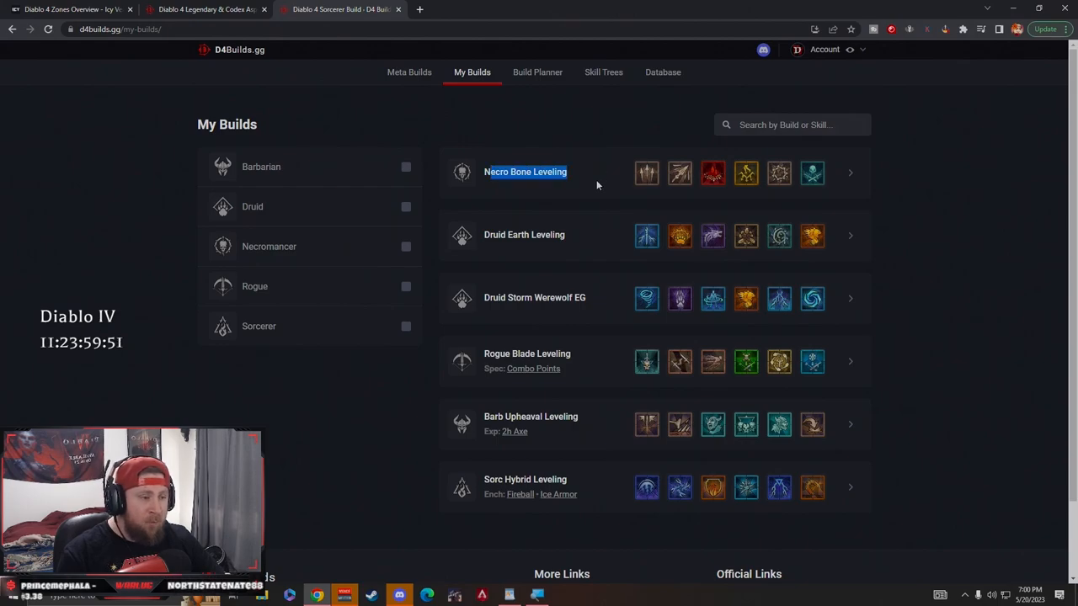
pyautogui.click(525, 172)
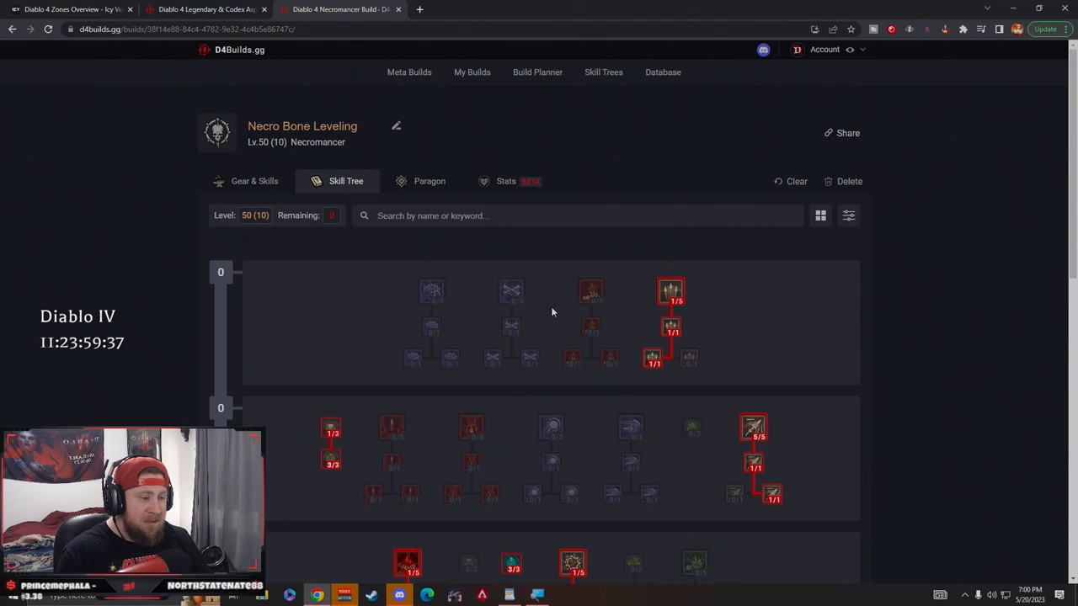
pyautogui.moveTo(564, 299)
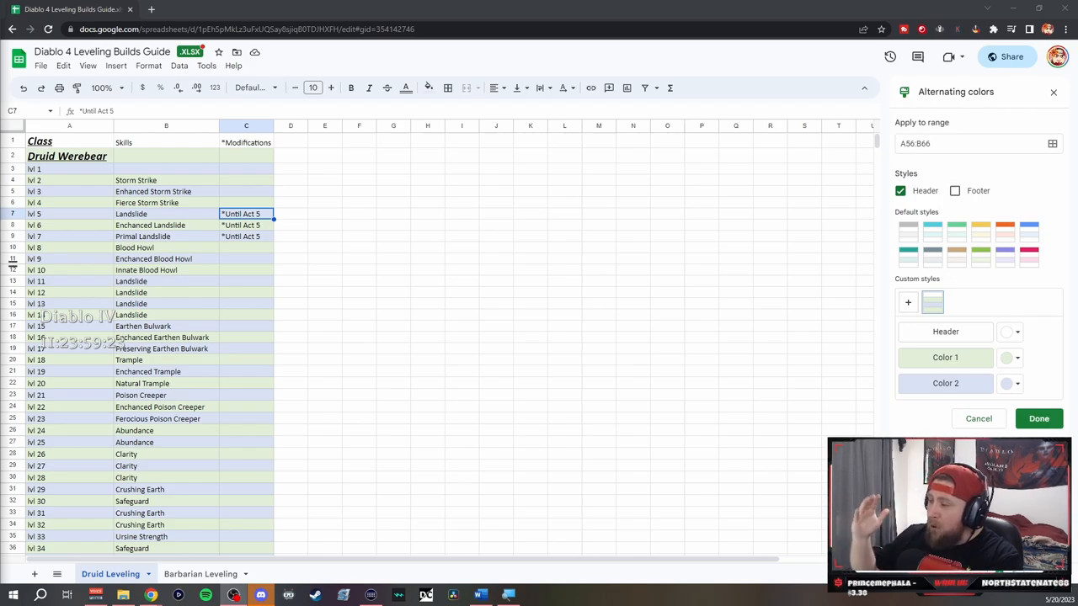
pyautogui.moveTo(150, 180)
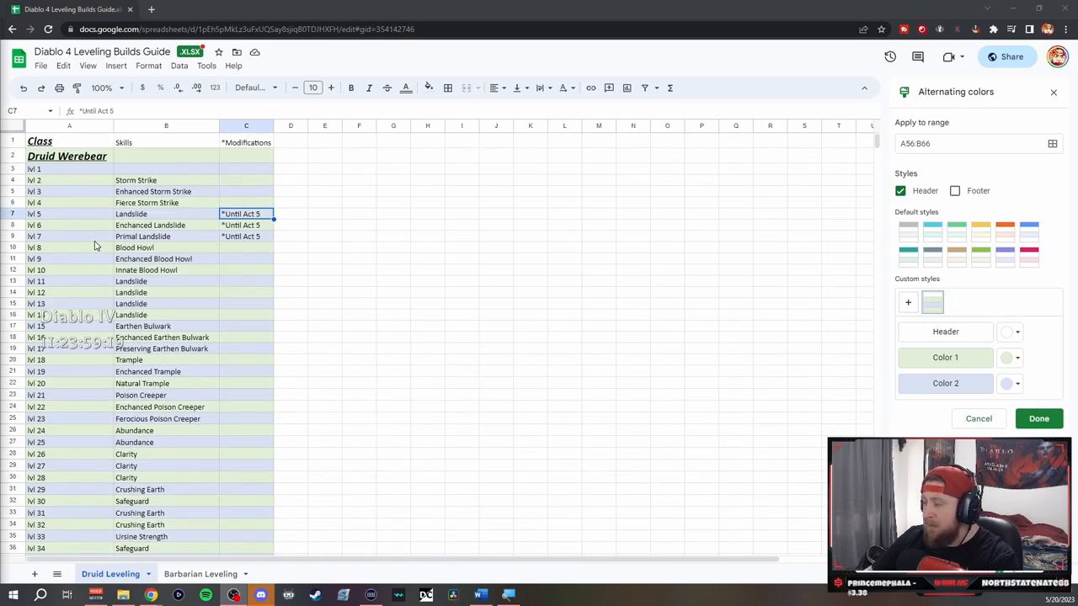
pyautogui.moveTo(30, 373)
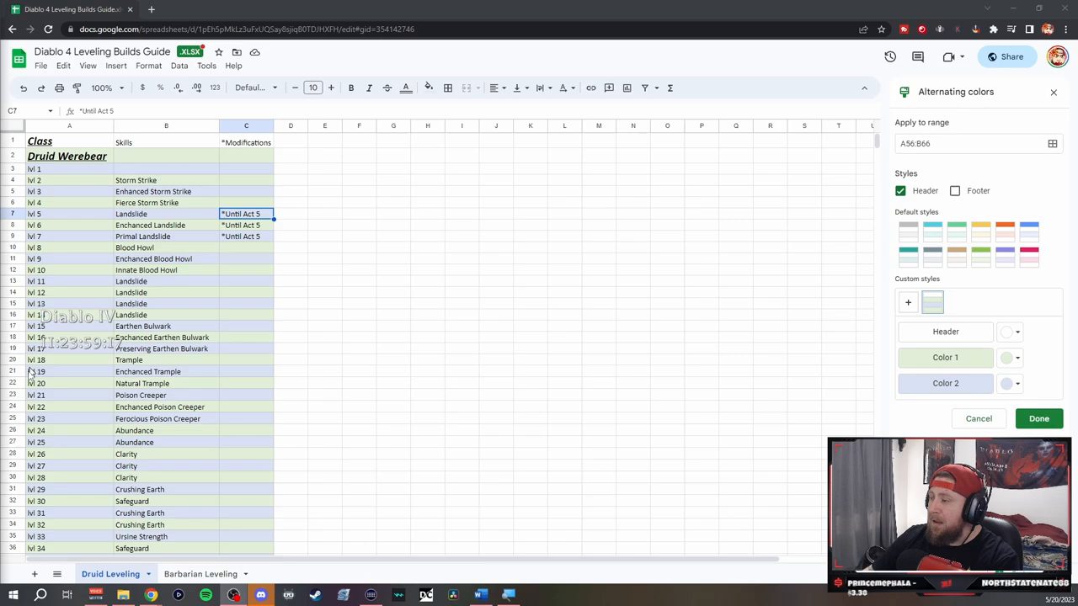
# Step: Review the Druid Leveling sheet down to Renown, then return to the D4Builds.gg browser tab
pyautogui.click(165, 203)
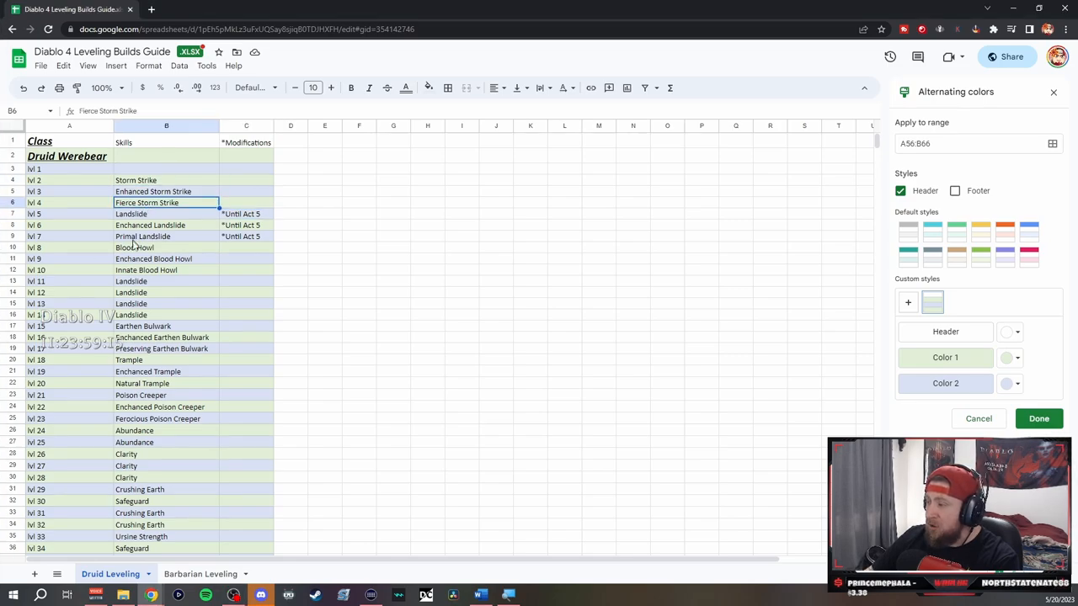
pyautogui.click(69, 180)
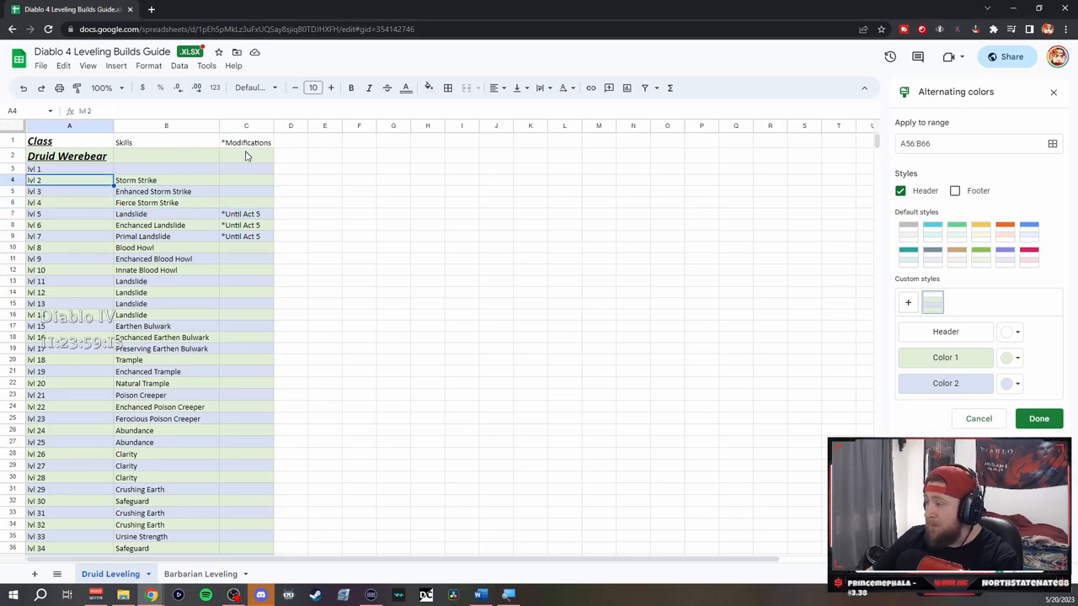
pyautogui.scroll(-3)
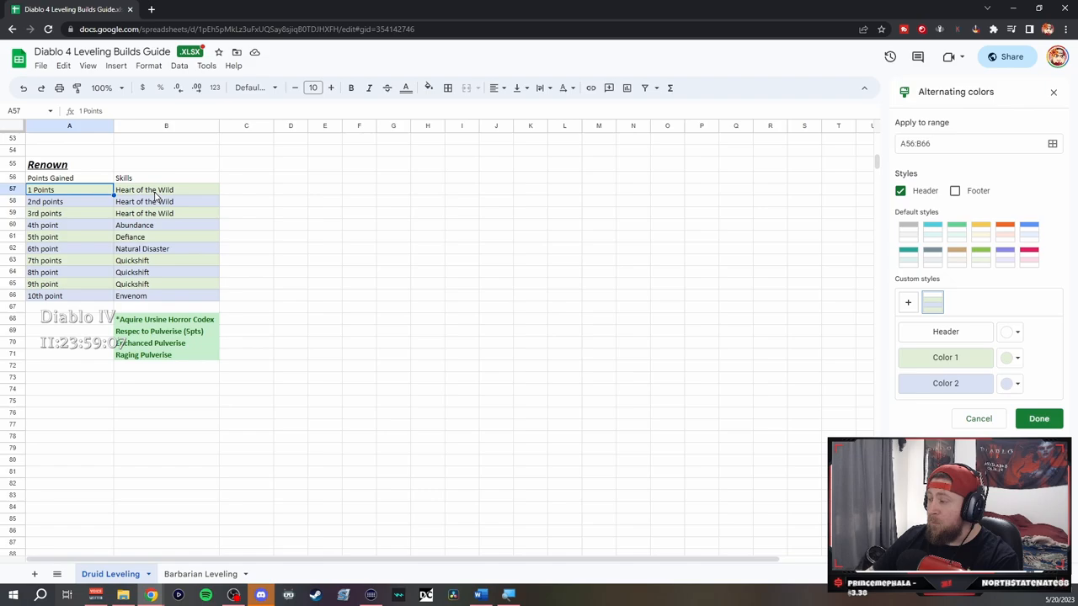
pyautogui.click(165, 296)
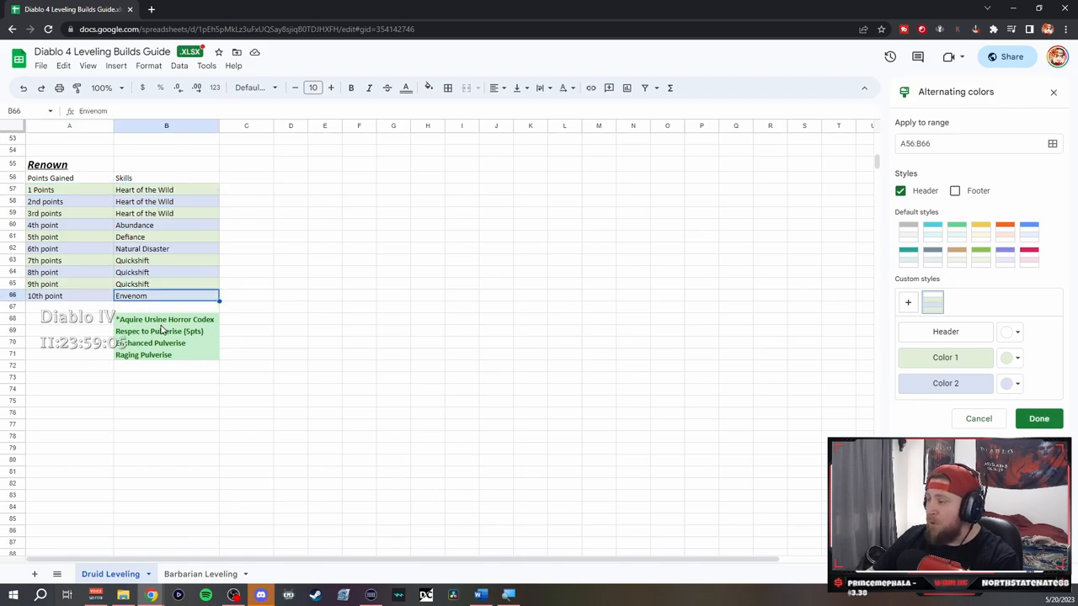
pyautogui.click(165, 367)
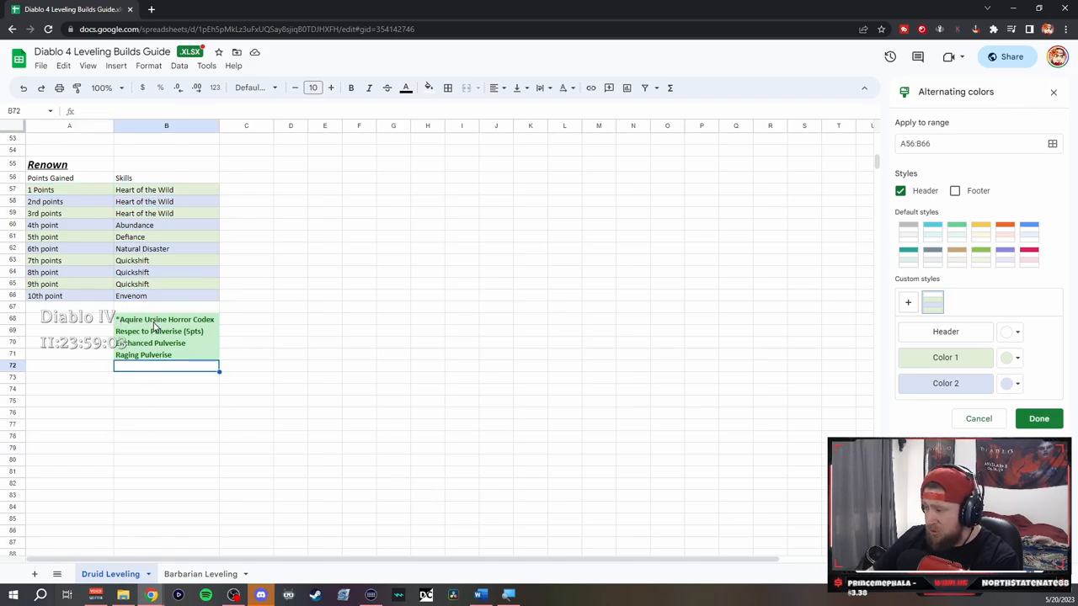
pyautogui.scroll(3)
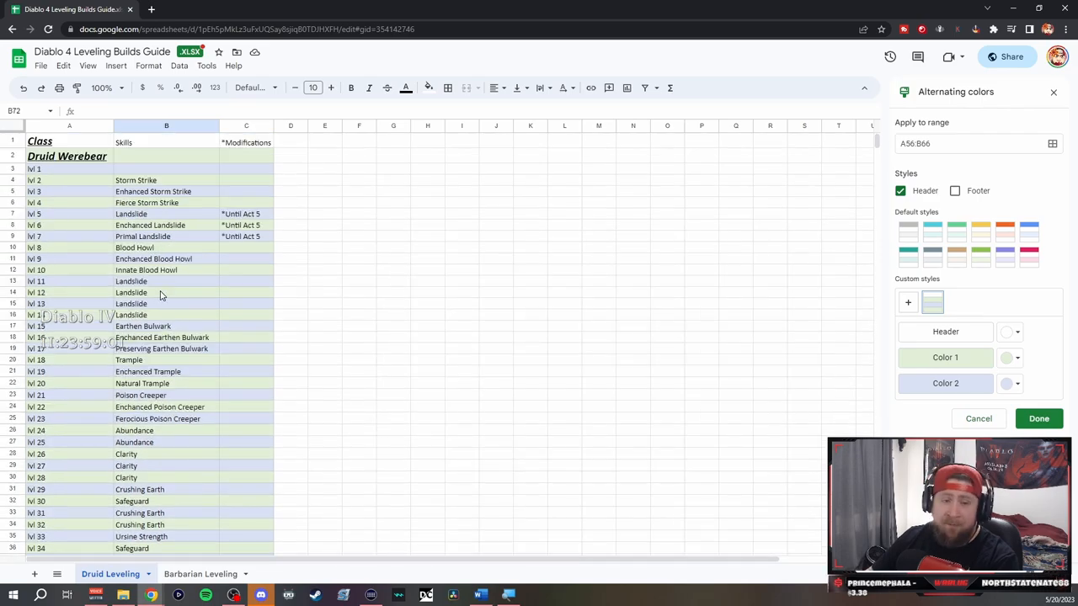
pyautogui.click(337, 10)
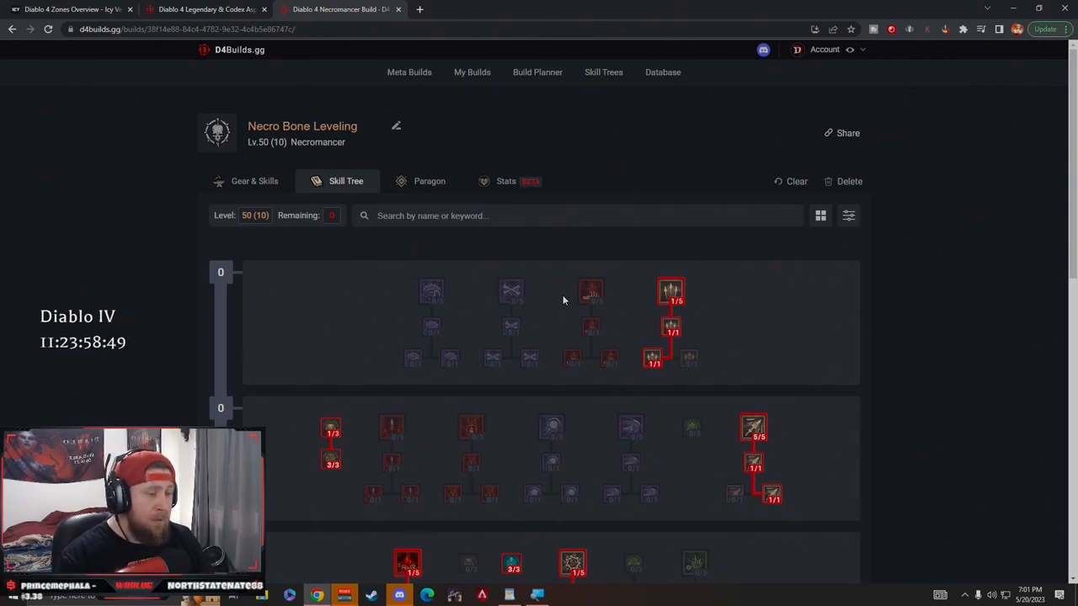
# Step: Show the build's Gear & Skills, dismissing the gloves aspect picker to read Aspect of Reanimation
pyautogui.click(253, 182)
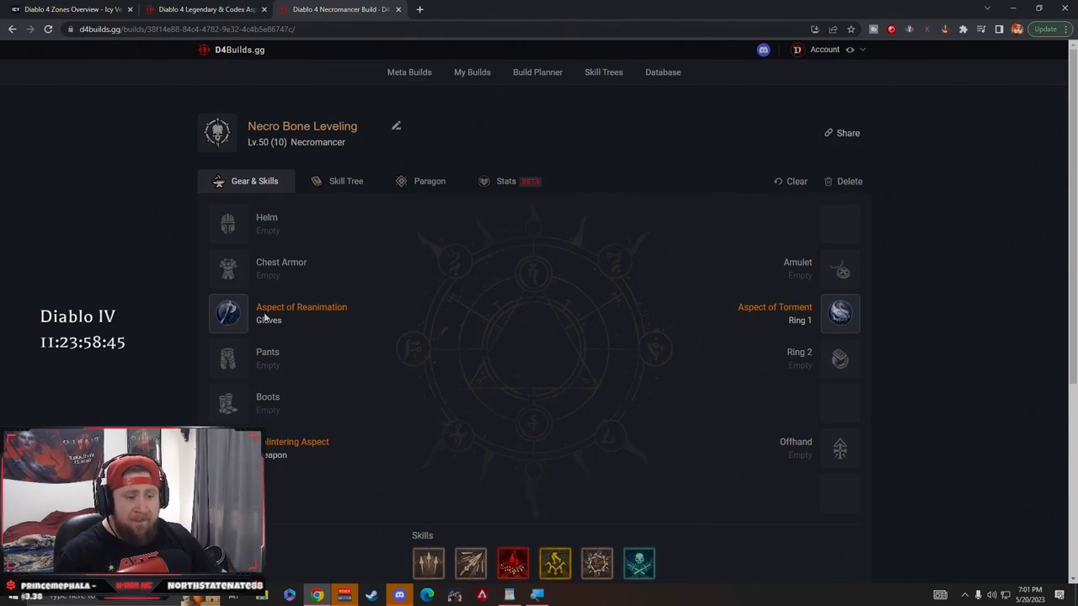
pyautogui.moveTo(227, 316)
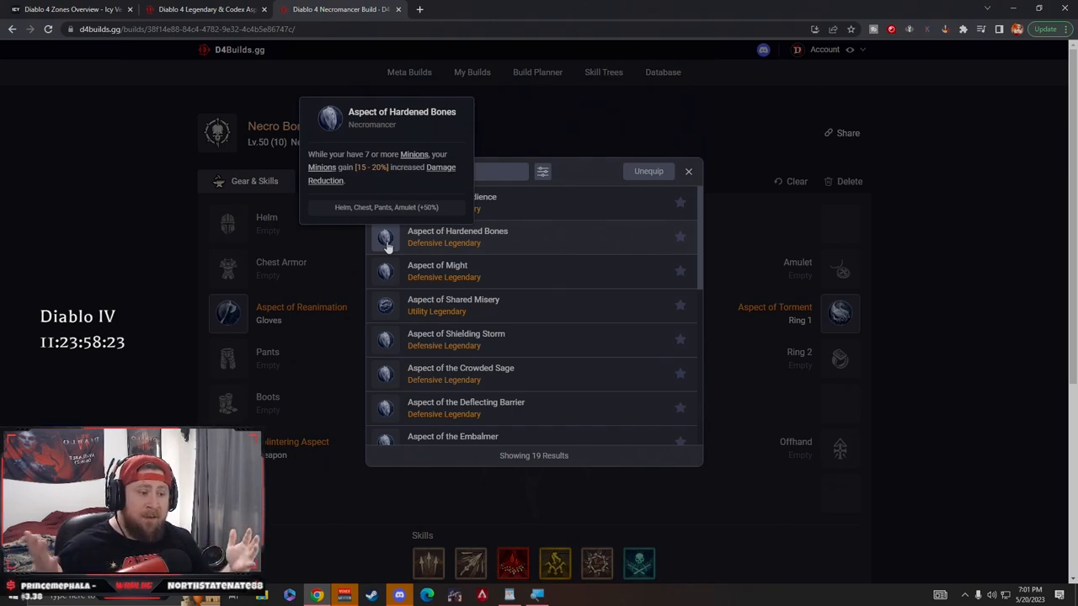
pyautogui.click(687, 171)
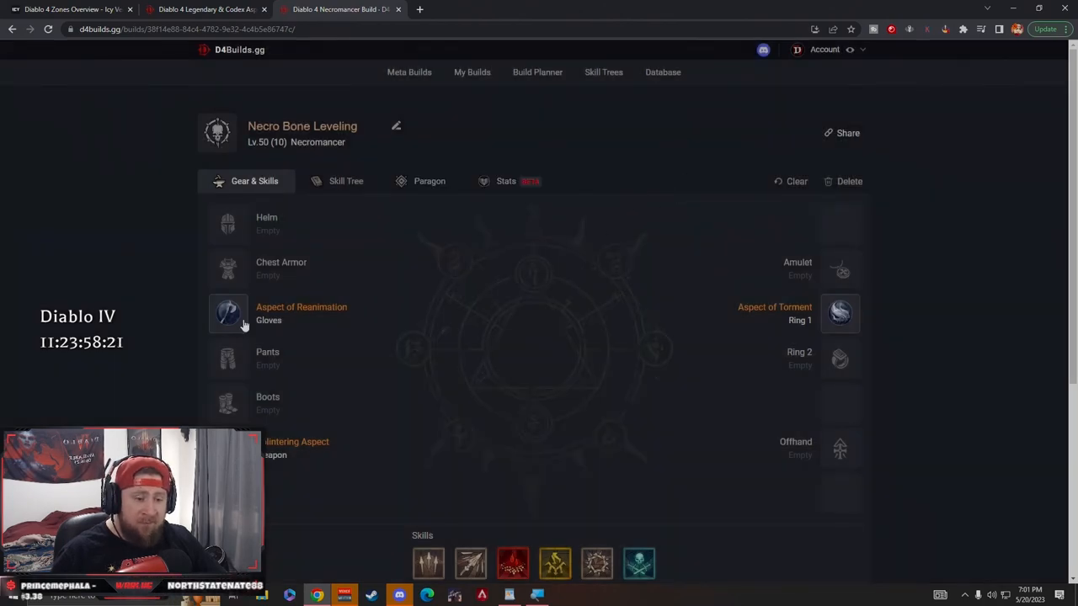
pyautogui.moveTo(227, 313)
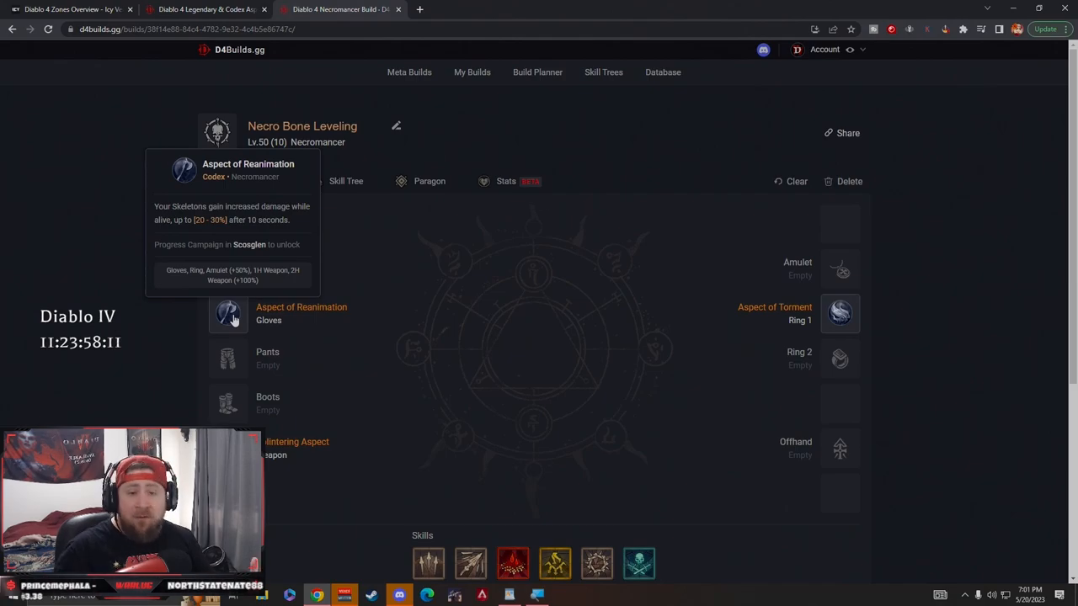
pyautogui.moveTo(400, 357)
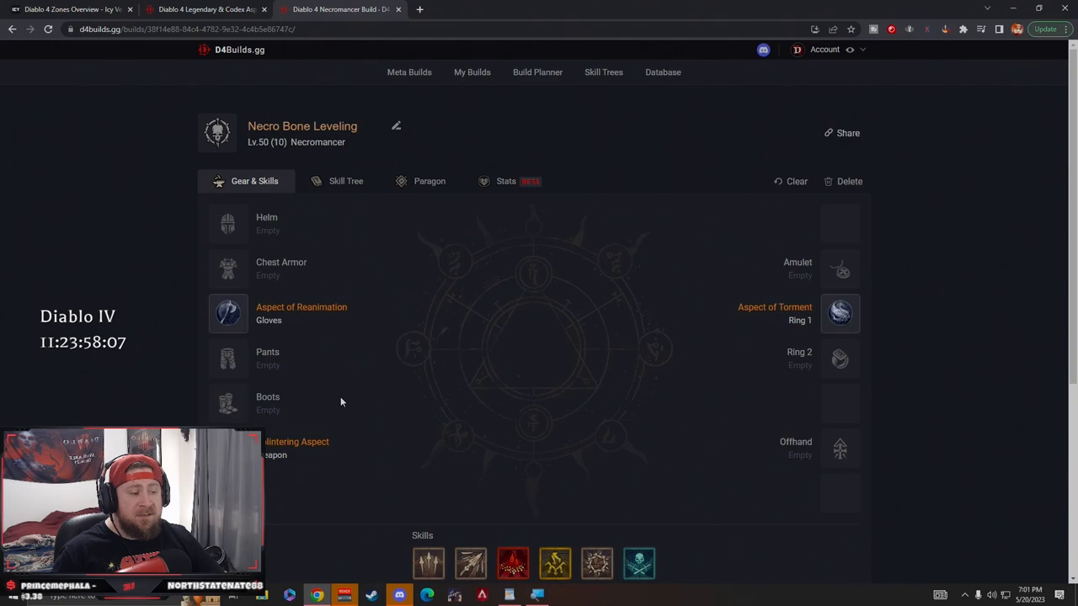
pyautogui.moveTo(229, 314)
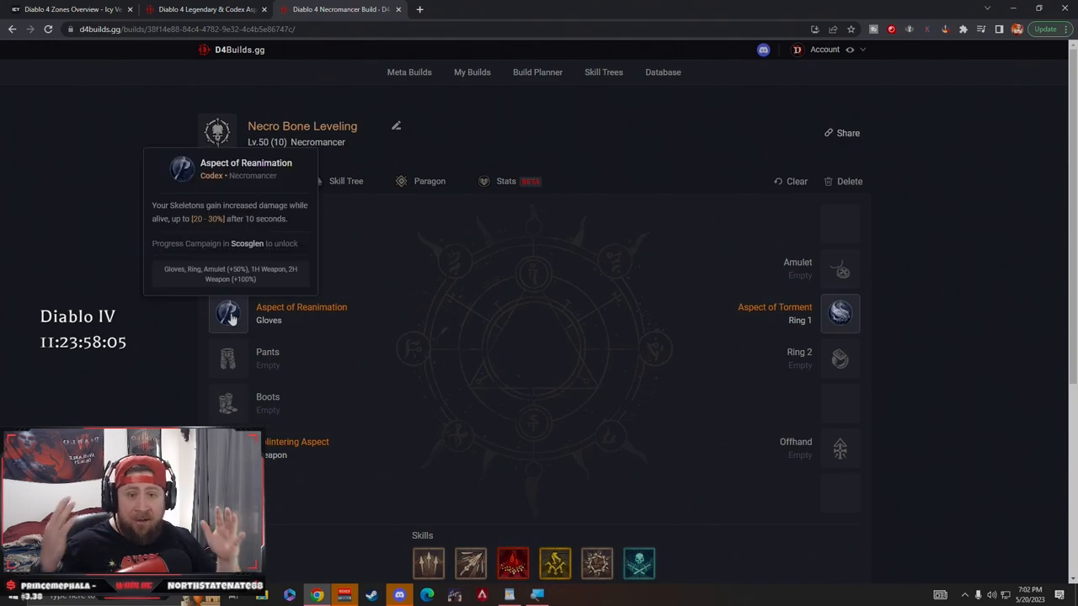
# Step: Return to the skill tree and review Bone Splinters with its Enhanced and Acolyte's upgrades
pyautogui.click(345, 181)
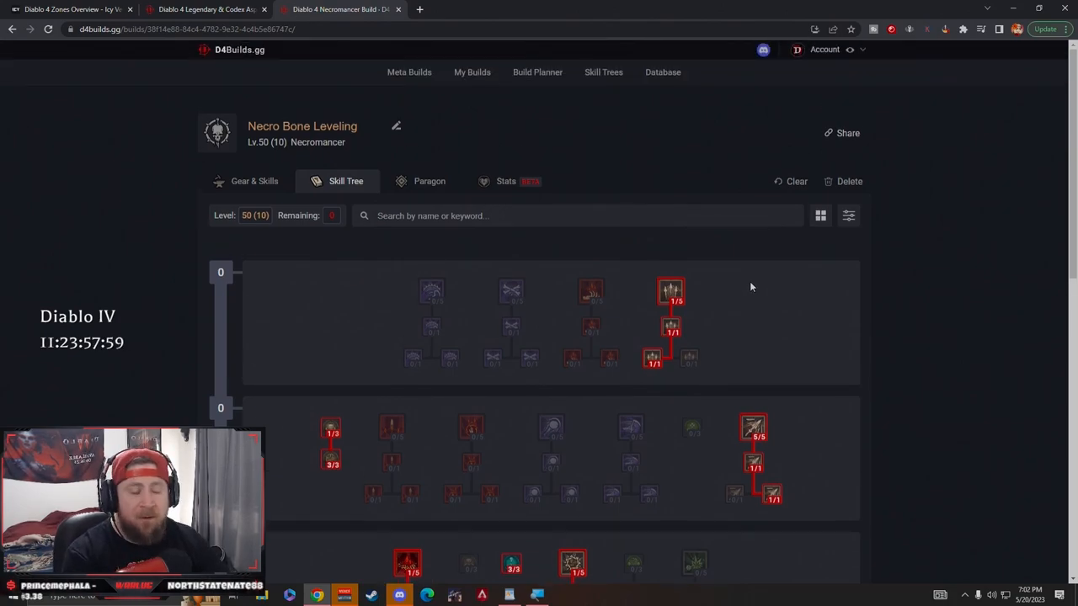
pyautogui.scroll(-3)
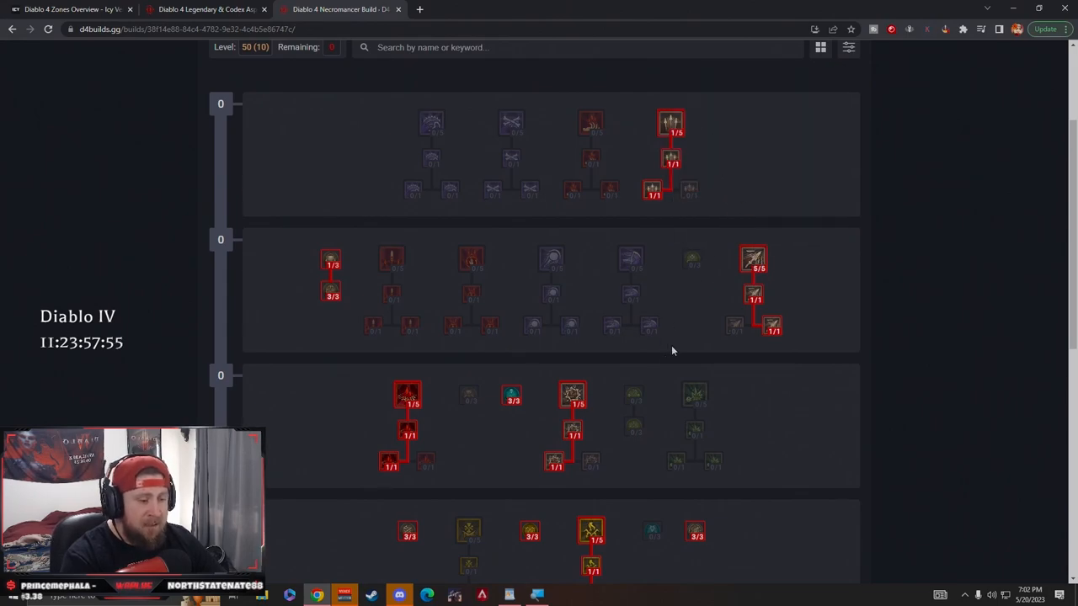
pyautogui.scroll(-3)
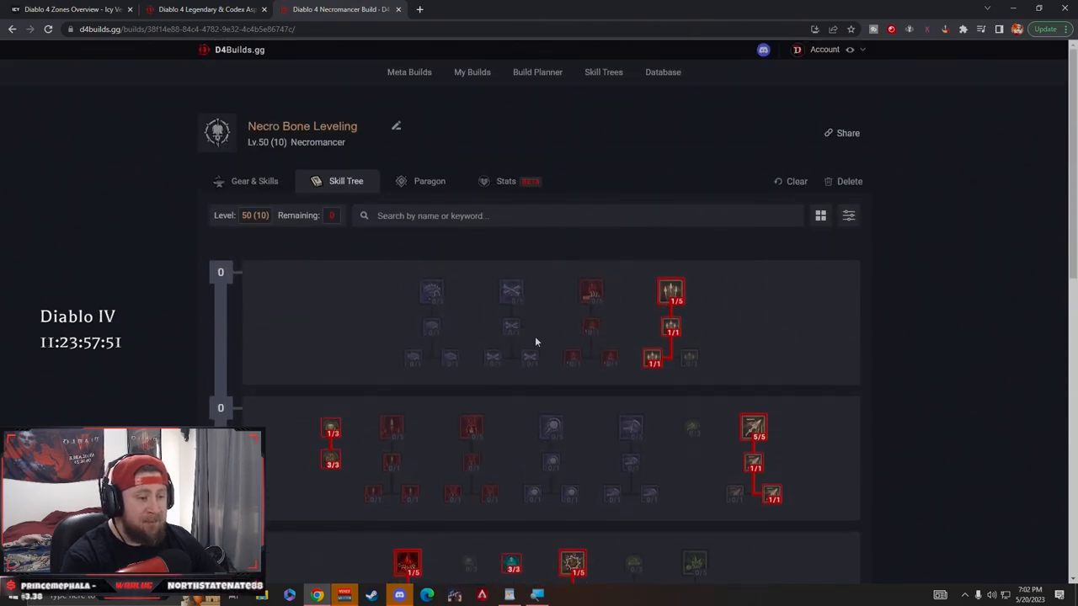
pyautogui.moveTo(564, 337)
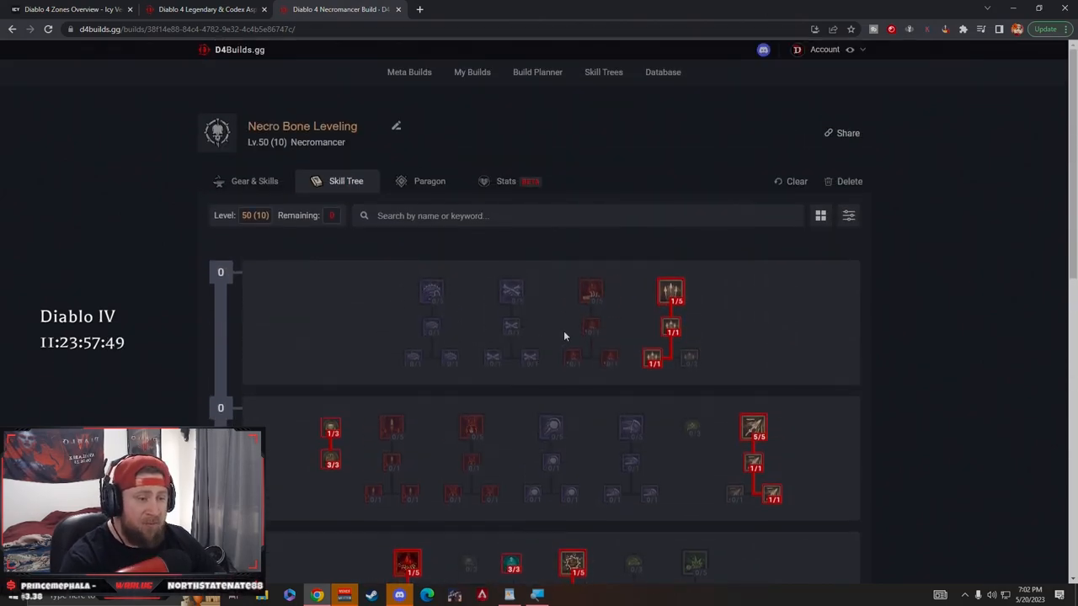
pyautogui.moveTo(670, 293)
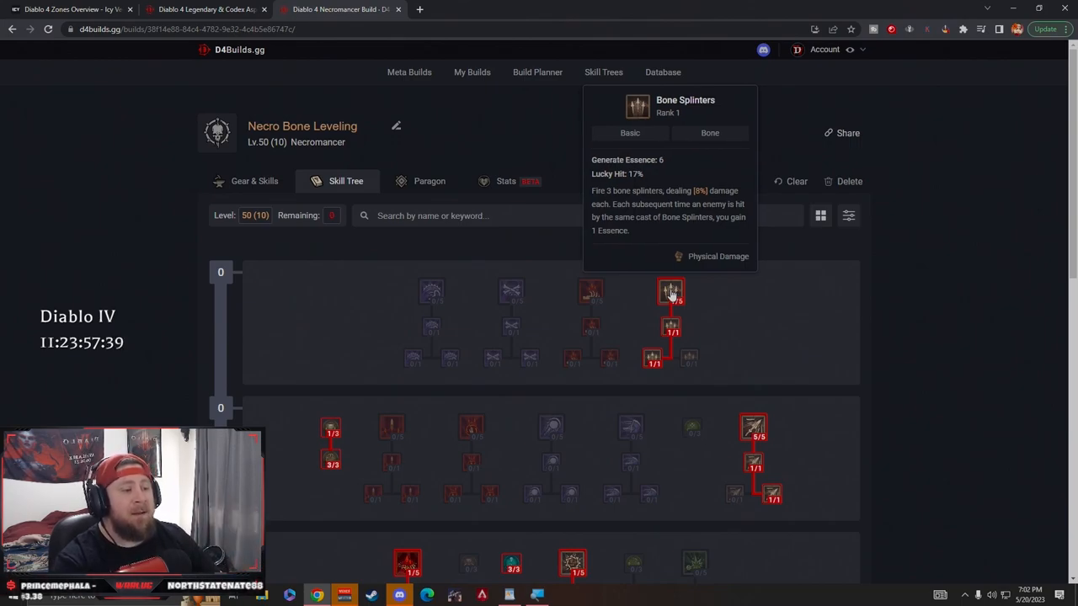
pyautogui.moveTo(670, 330)
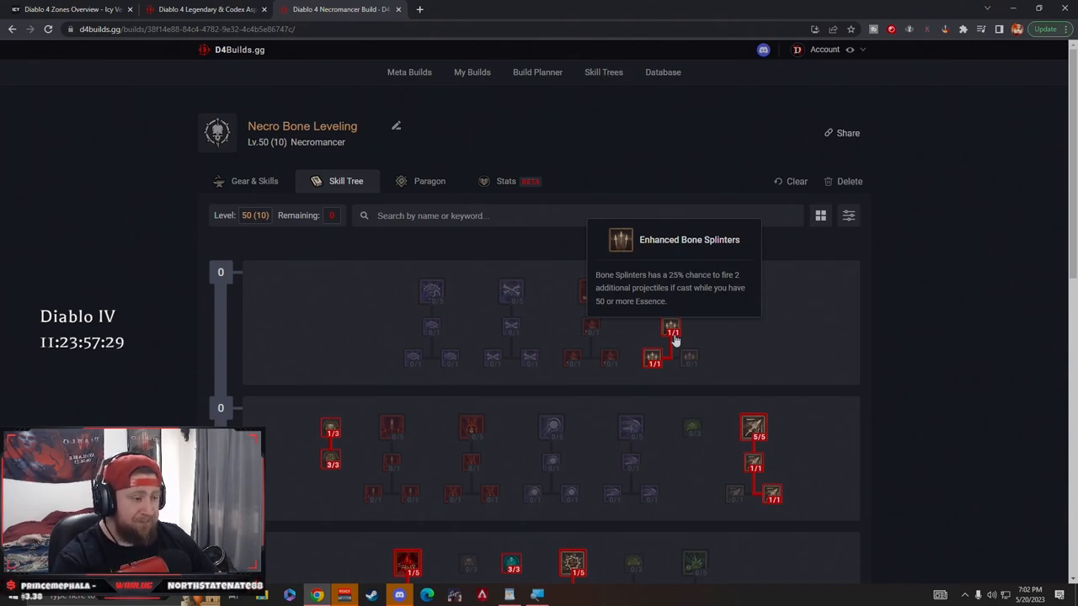
pyautogui.moveTo(655, 360)
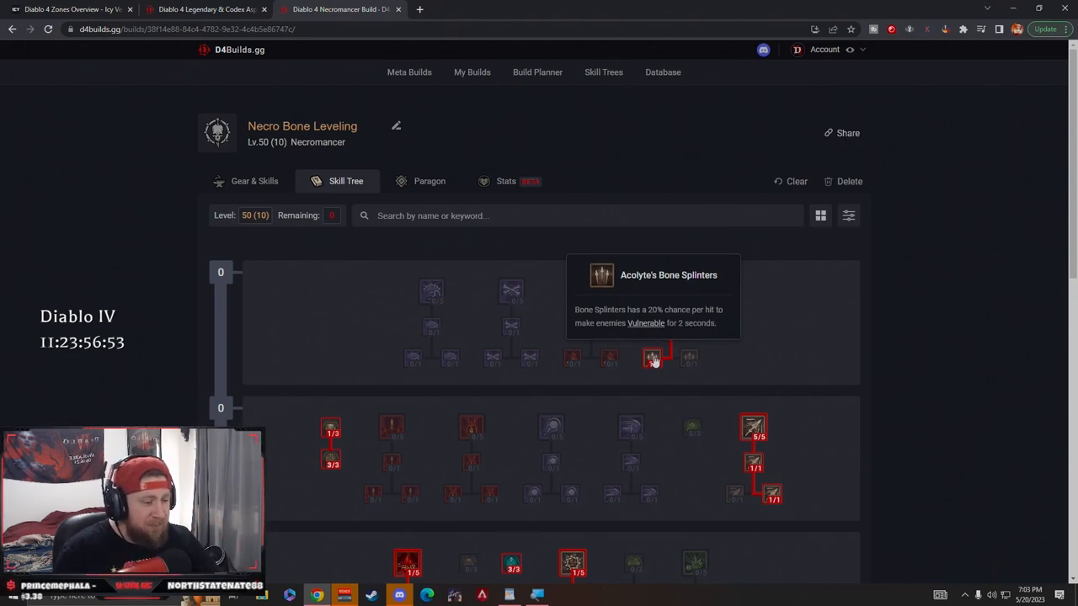
pyautogui.click(670, 293)
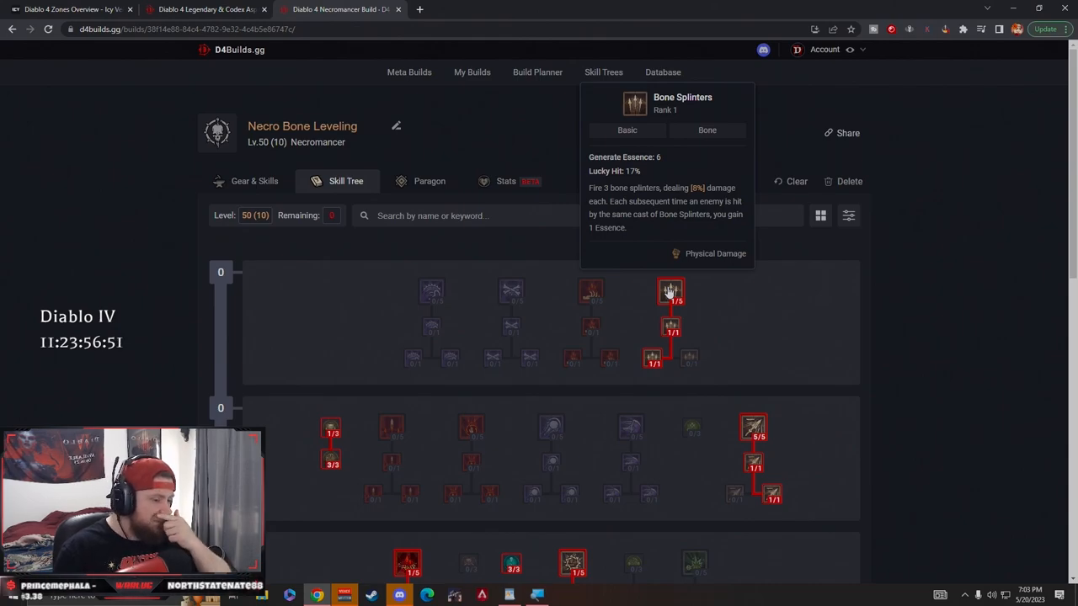
pyautogui.moveTo(330, 428)
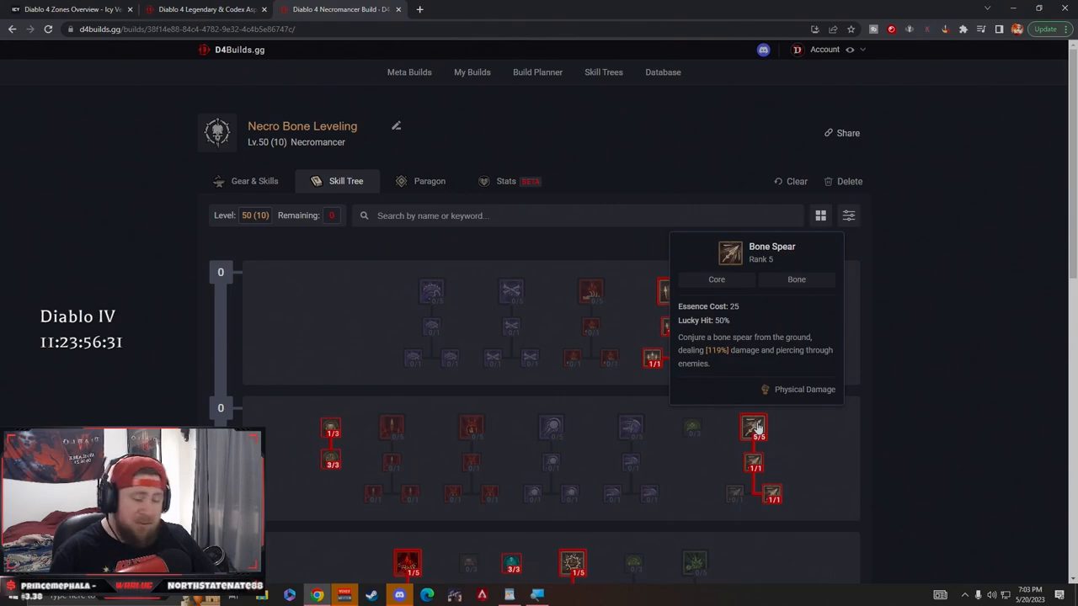
pyautogui.moveTo(404, 434)
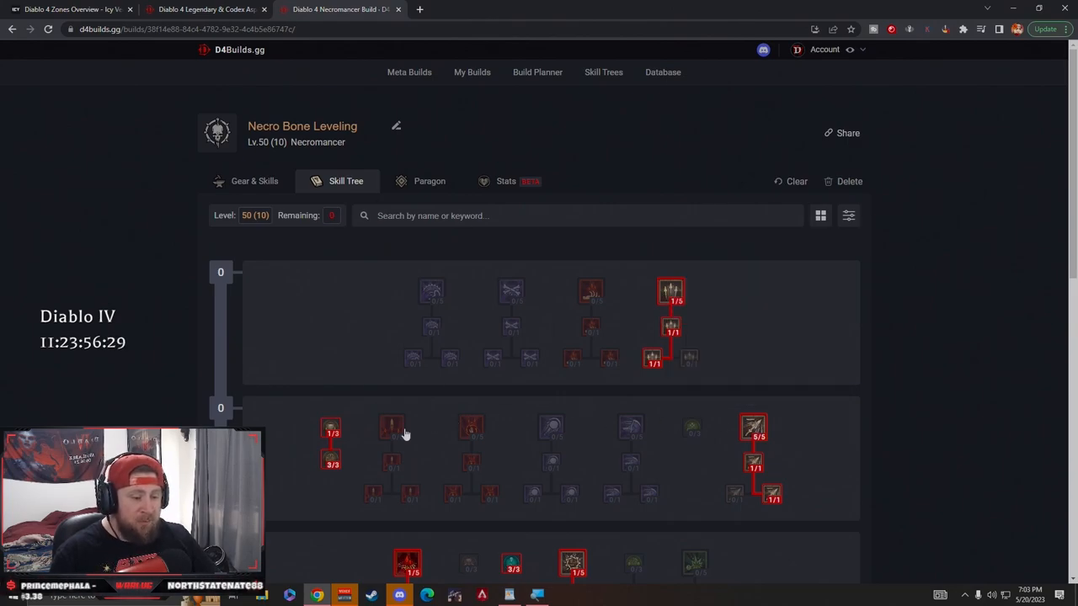
pyautogui.moveTo(753, 428)
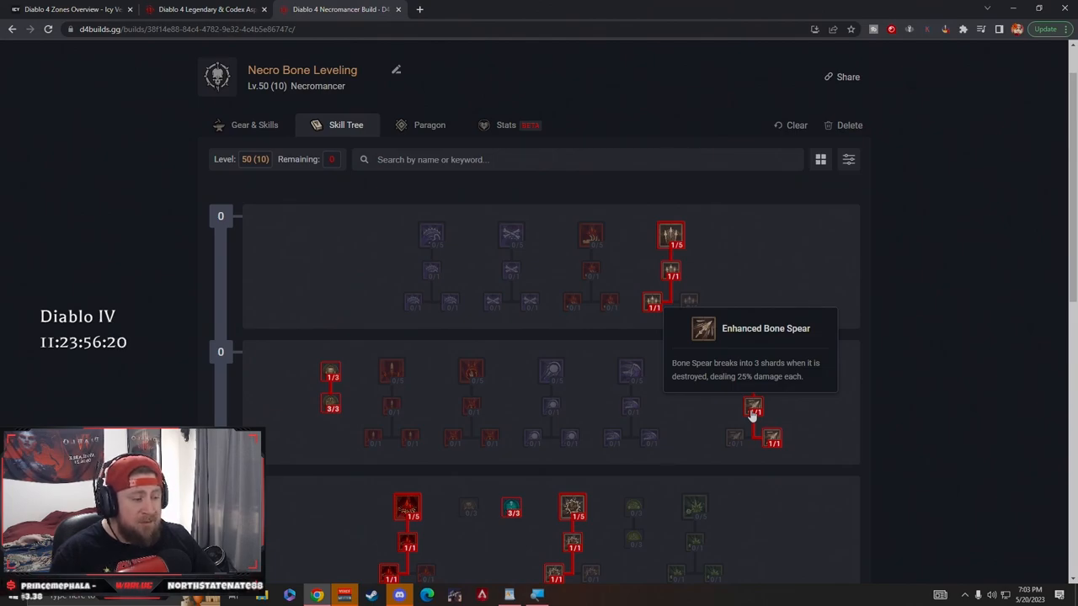
pyautogui.moveTo(771, 441)
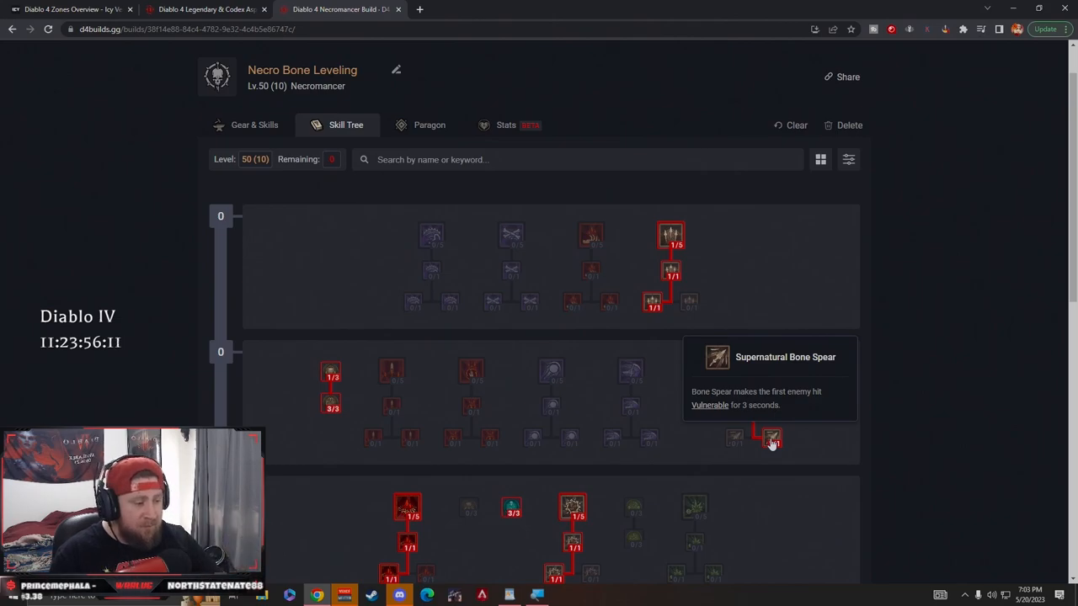
pyautogui.scroll(-3)
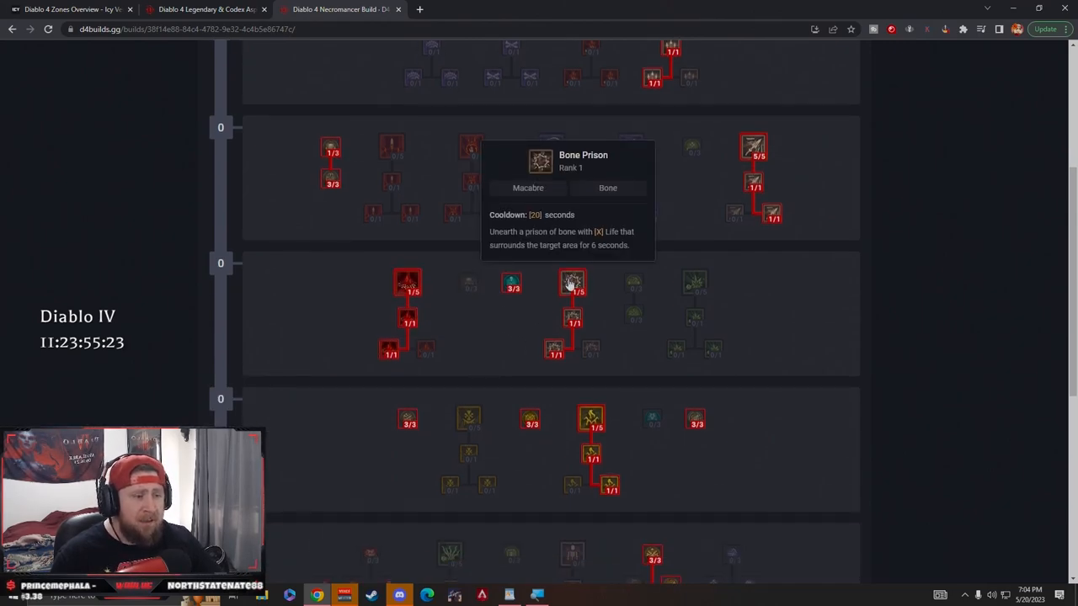
pyautogui.moveTo(693, 283)
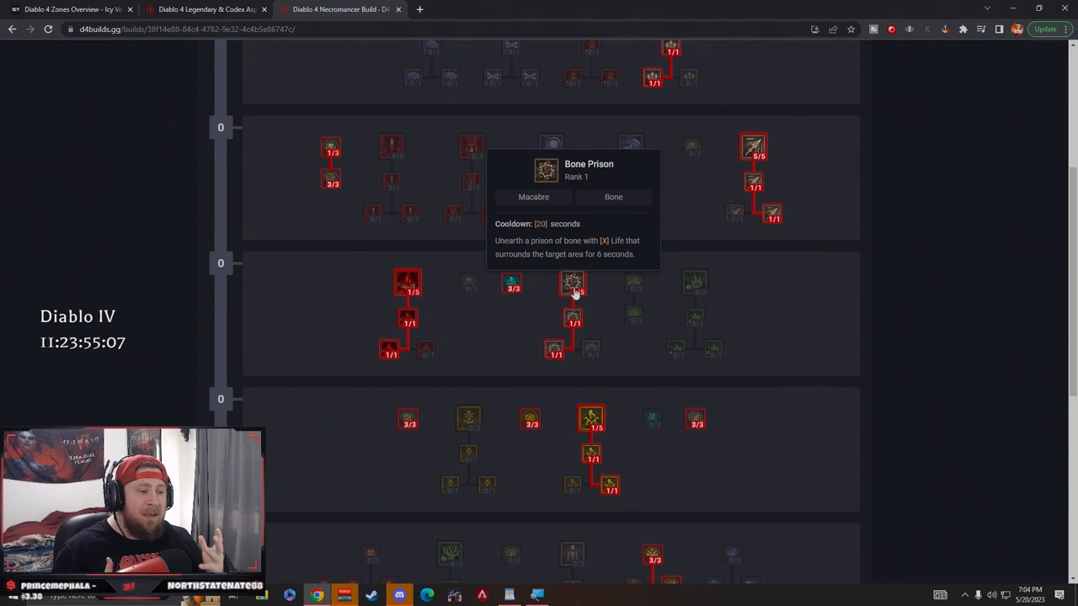
pyautogui.moveTo(572, 320)
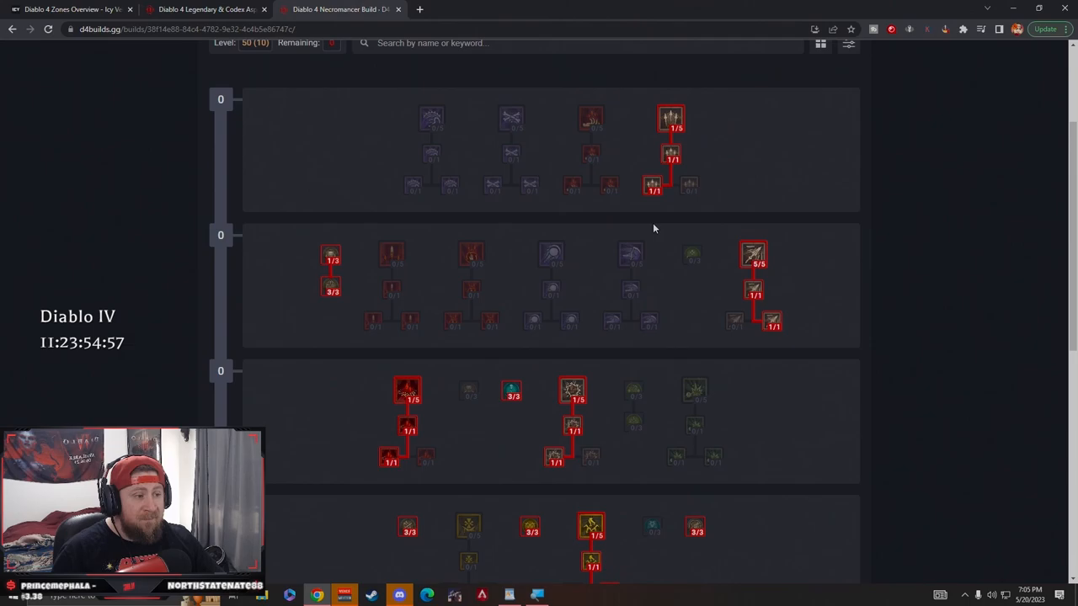
pyautogui.scroll(-3)
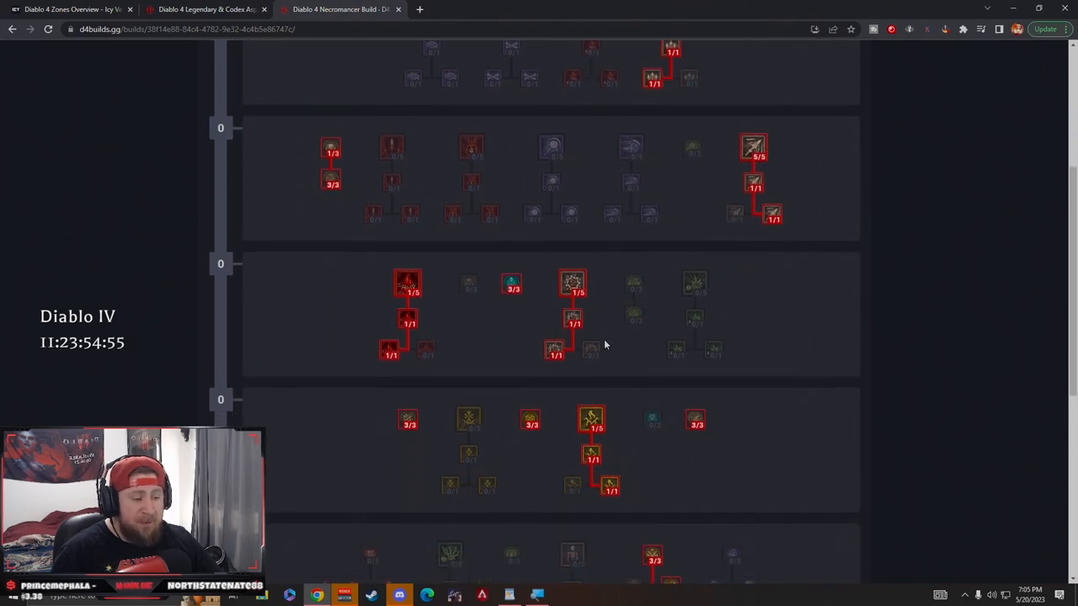
pyautogui.moveTo(554, 349)
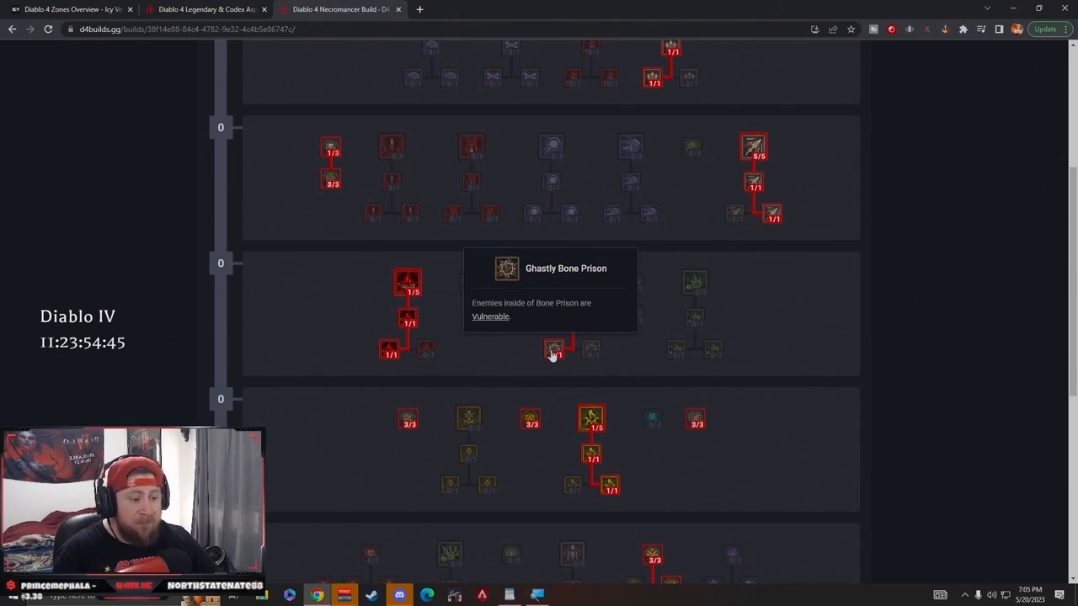
pyautogui.moveTo(407, 421)
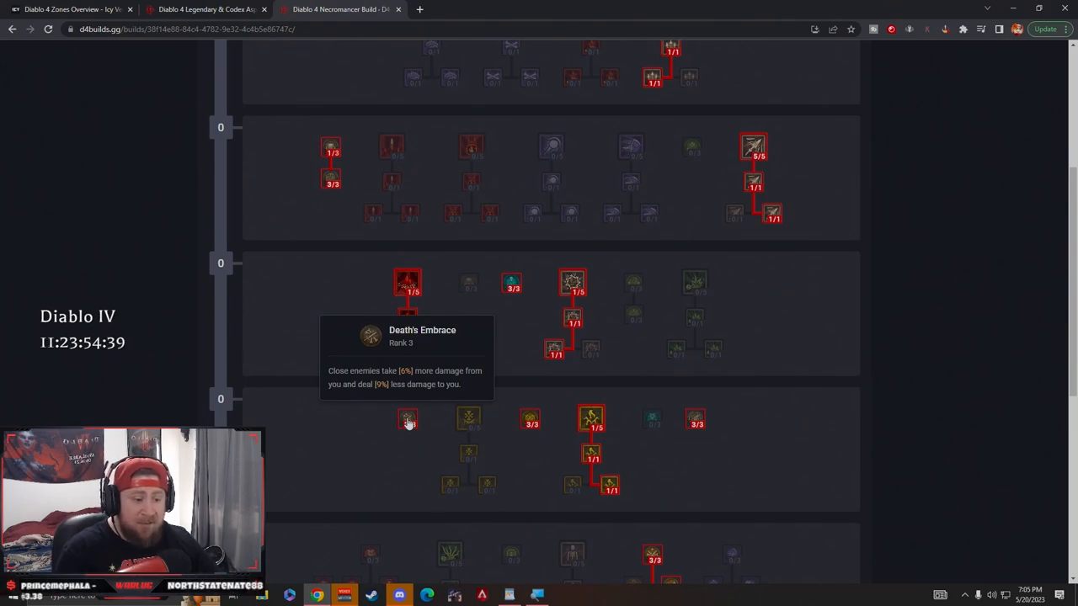
pyautogui.moveTo(528, 417)
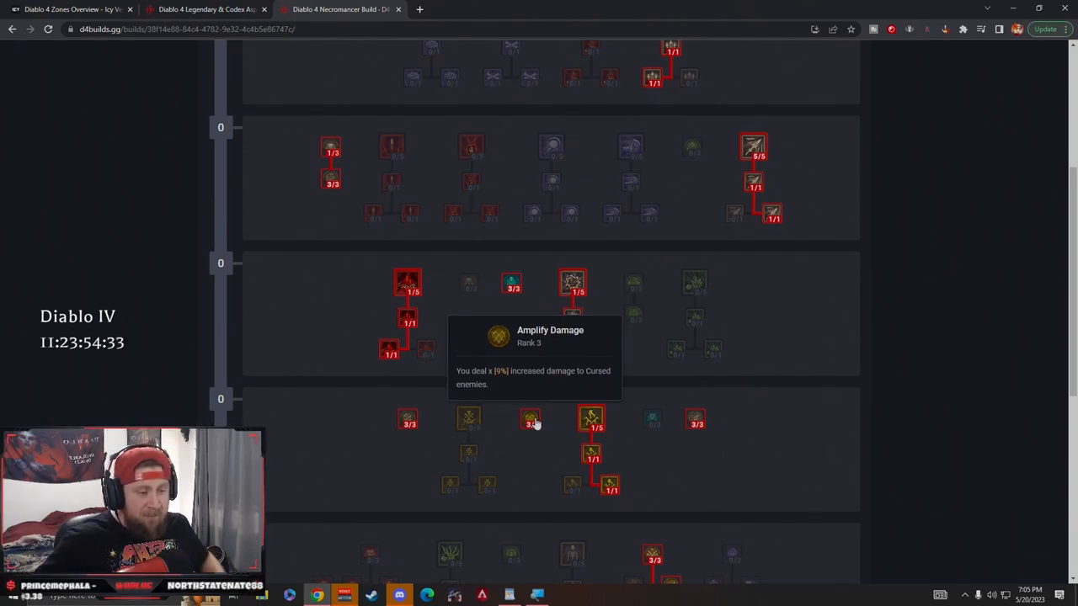
pyautogui.moveTo(693, 417)
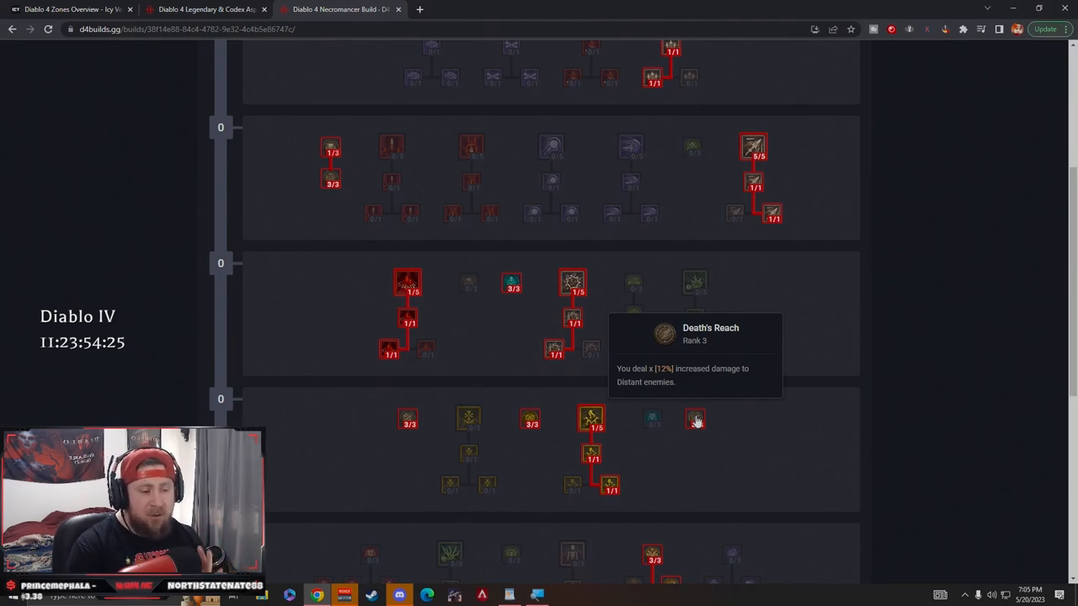
pyautogui.moveTo(408, 419)
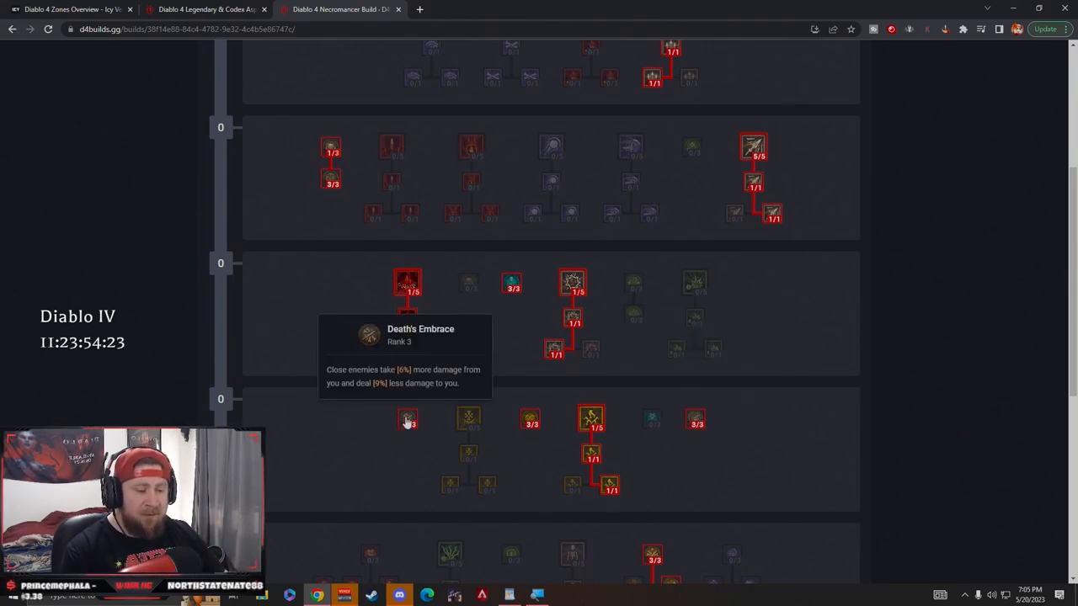
pyautogui.moveTo(441, 424)
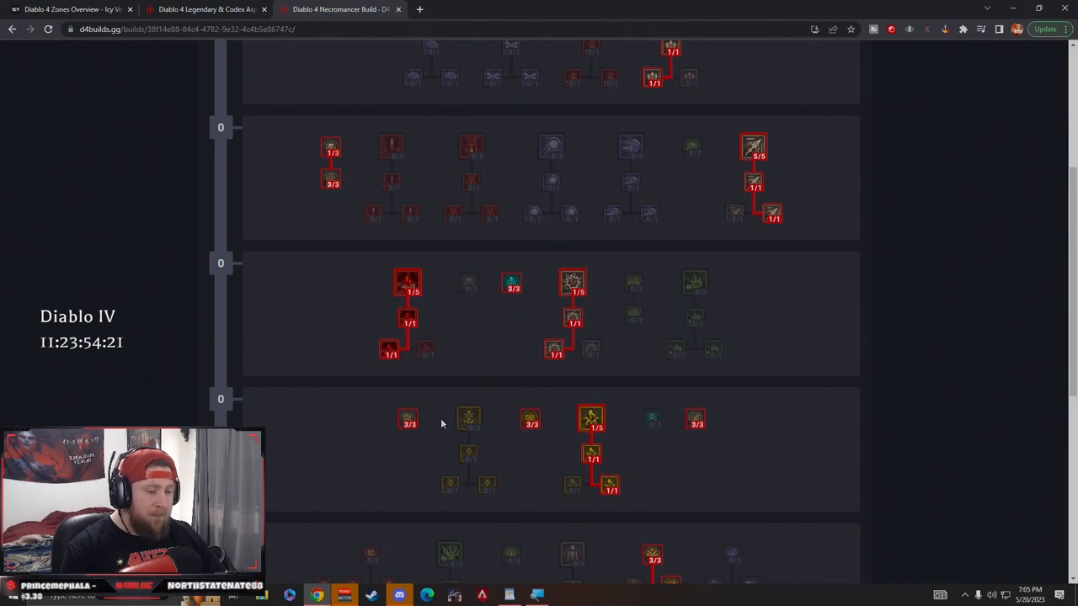
pyautogui.moveTo(425, 424)
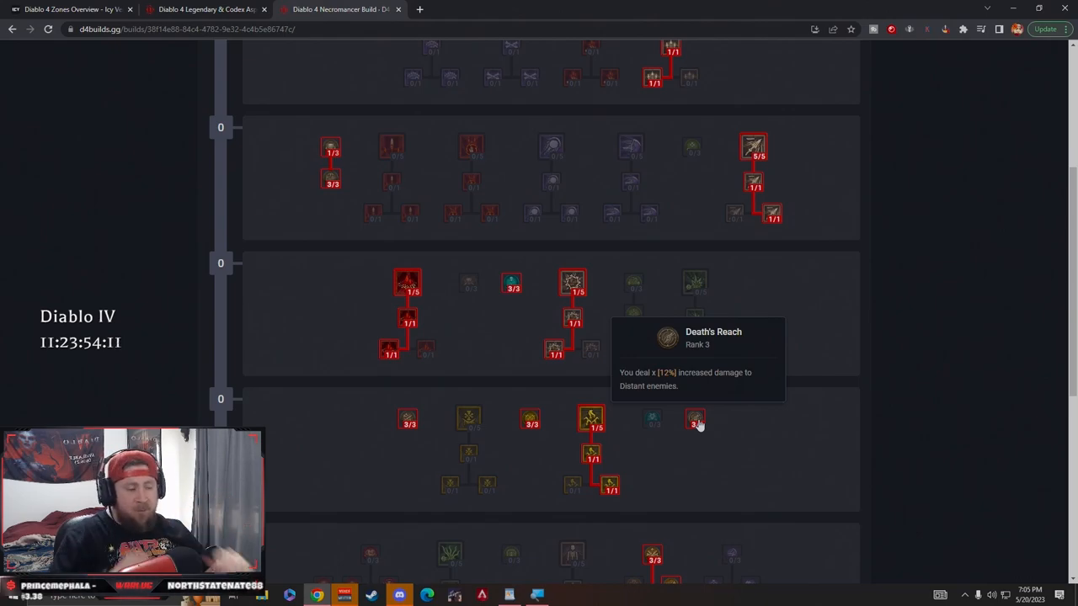
pyautogui.moveTo(590, 417)
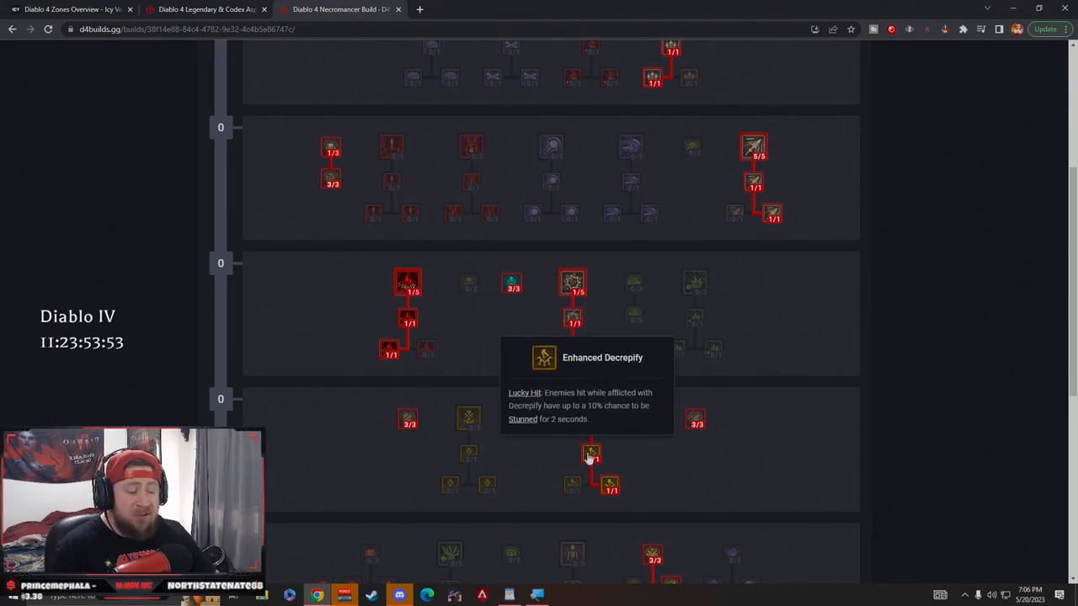
pyautogui.moveTo(609, 487)
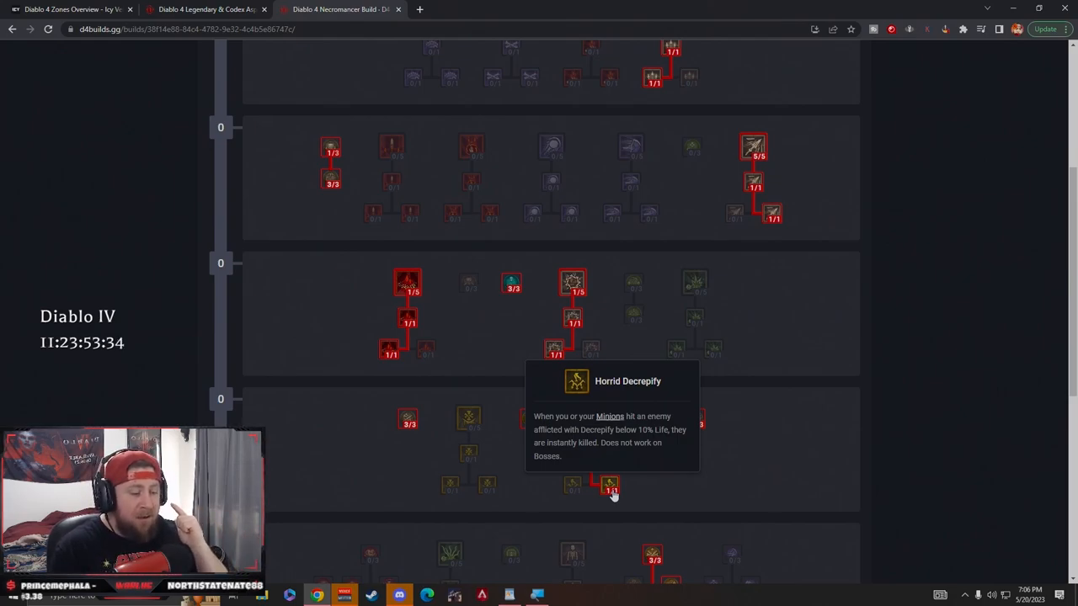
pyautogui.moveTo(581, 500)
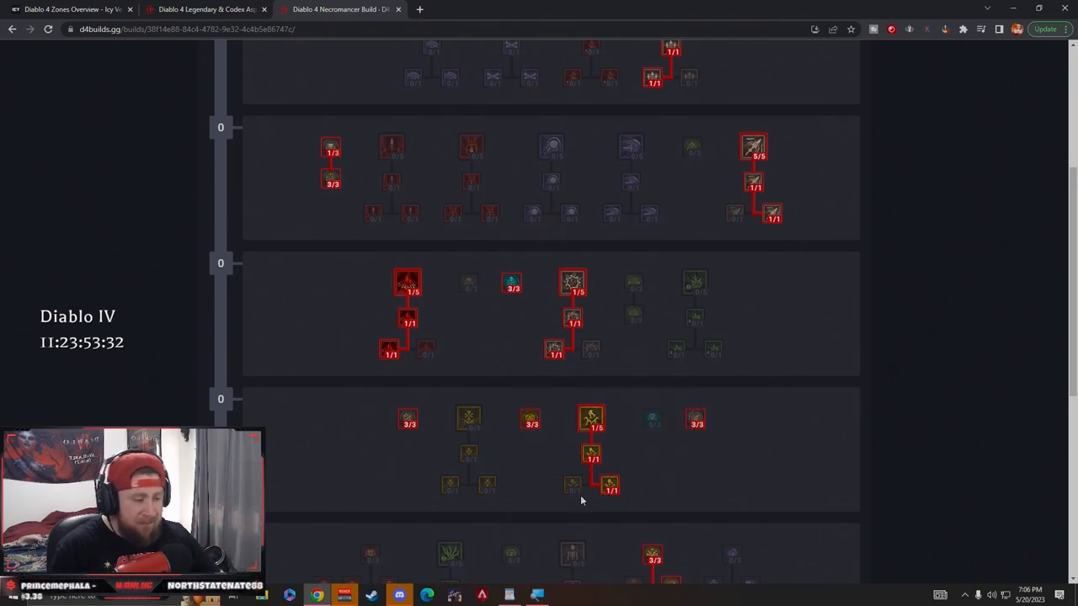
pyautogui.scroll(-3)
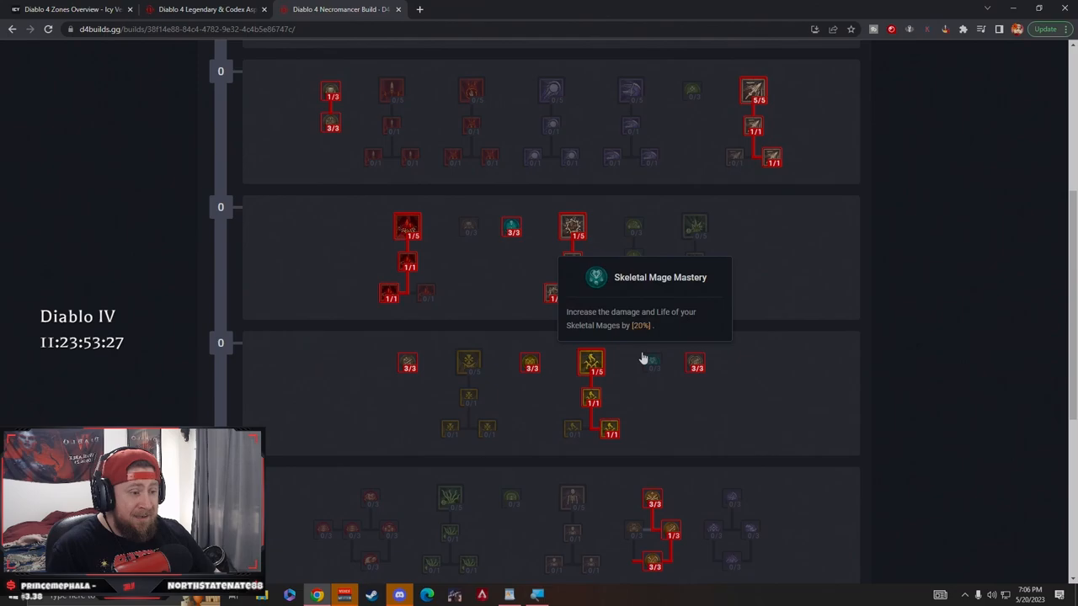
pyautogui.scroll(-3)
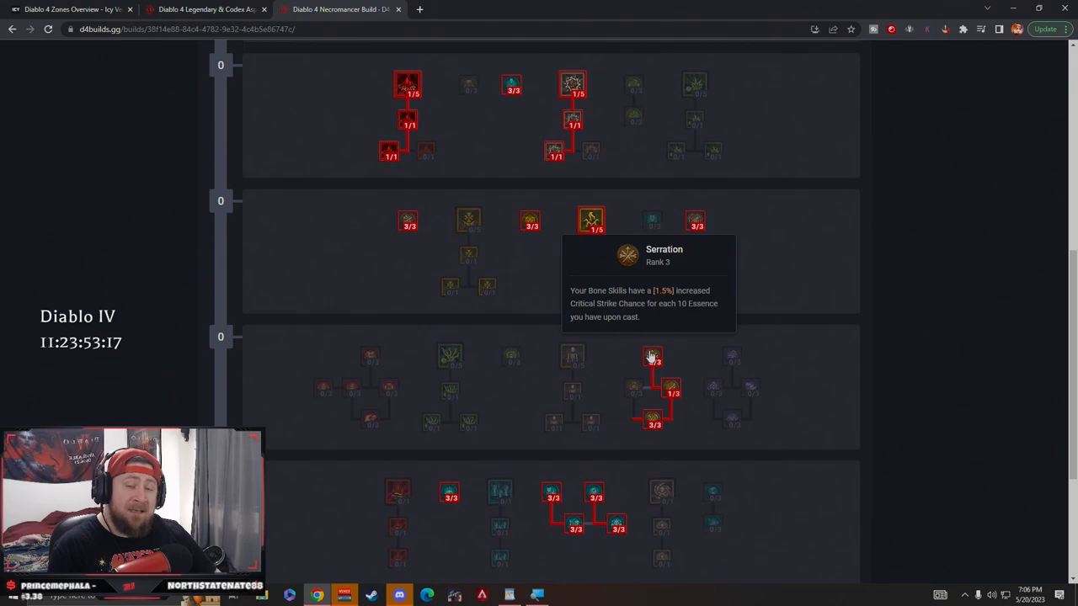
pyautogui.moveTo(670, 390)
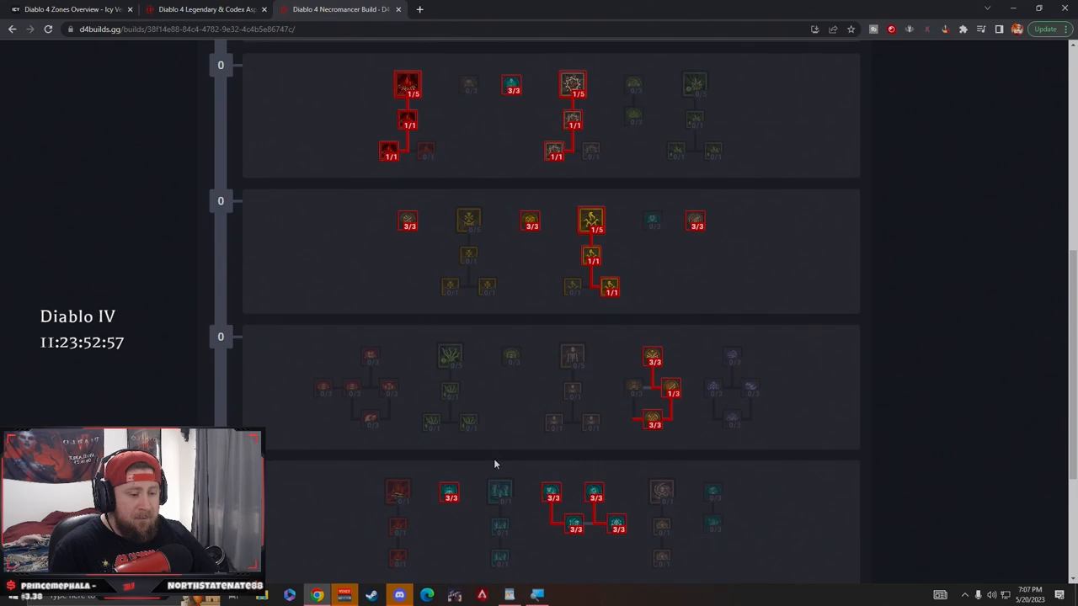
pyautogui.scroll(-3)
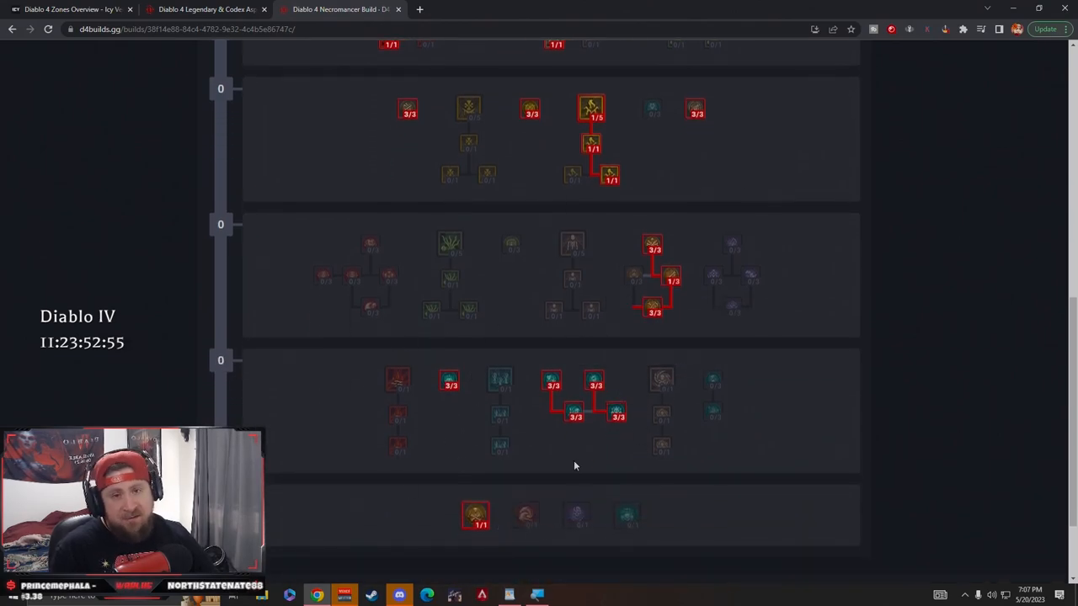
pyautogui.moveTo(448, 380)
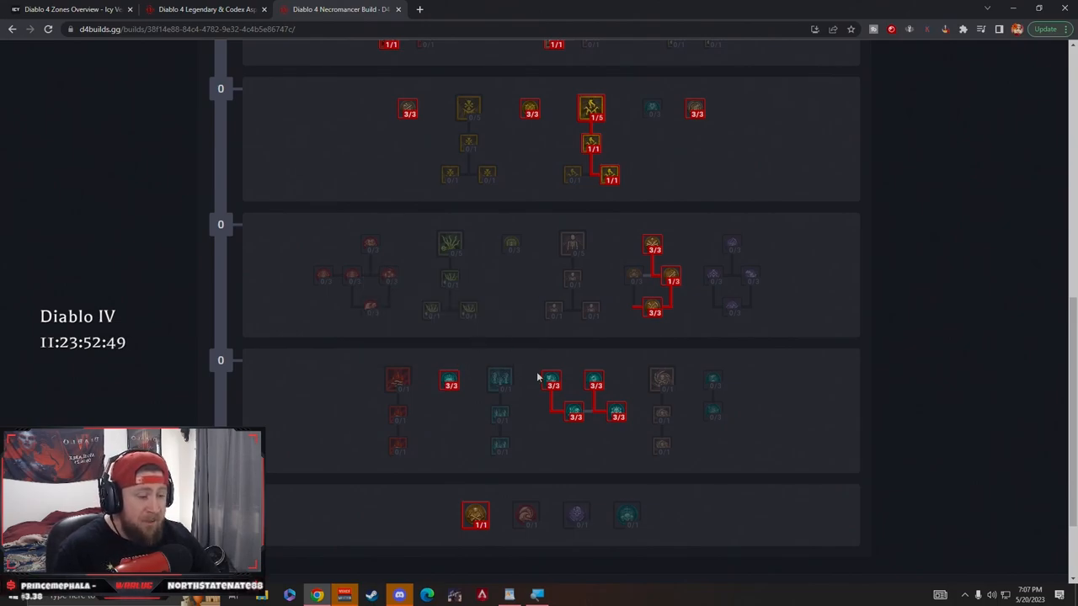
pyautogui.moveTo(552, 381)
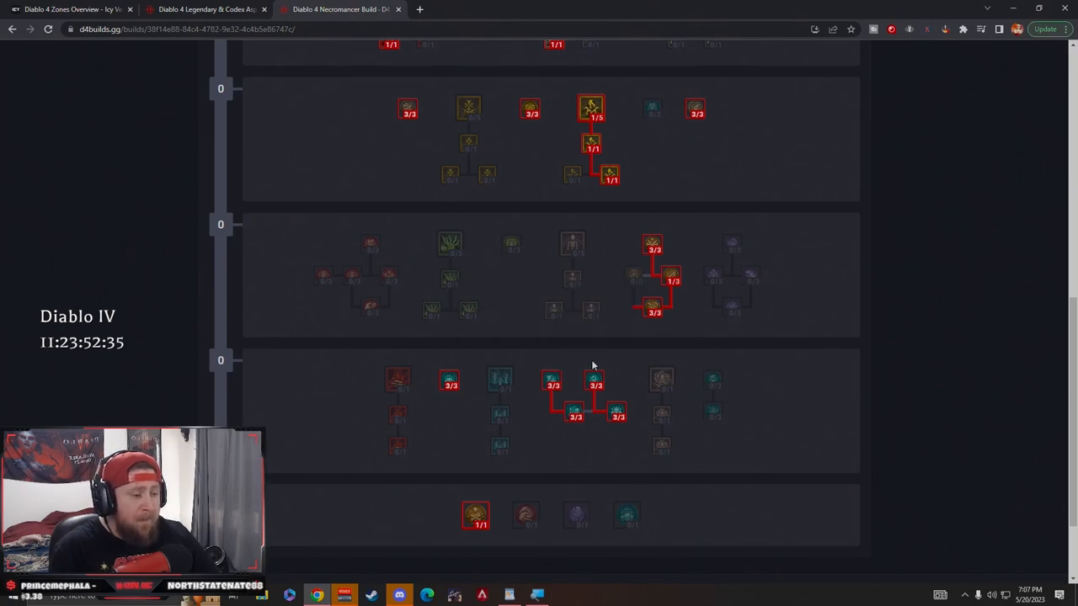
pyautogui.moveTo(593, 379)
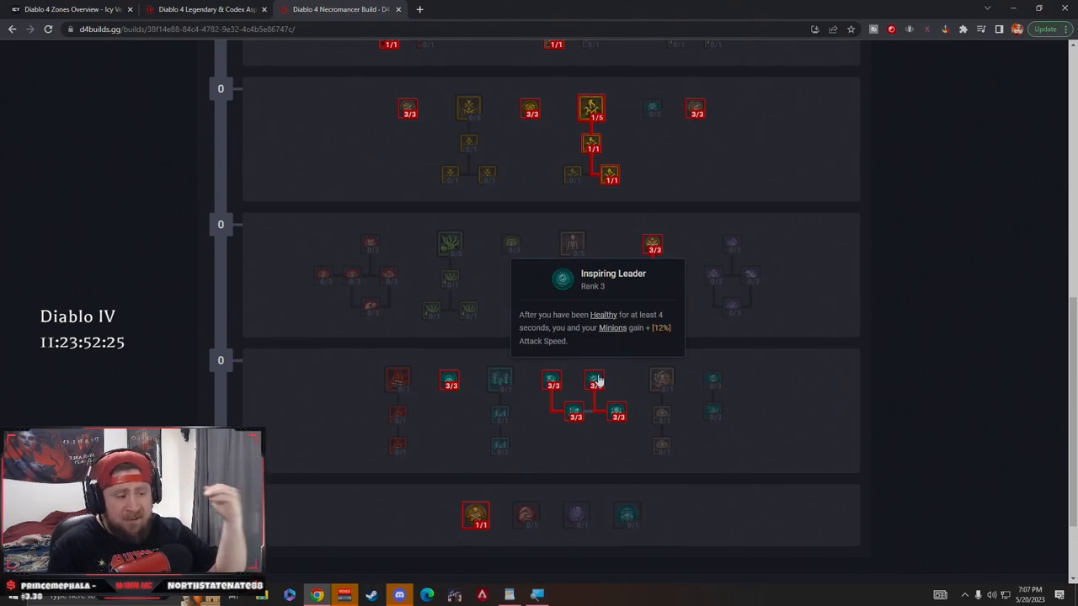
pyautogui.moveTo(616, 414)
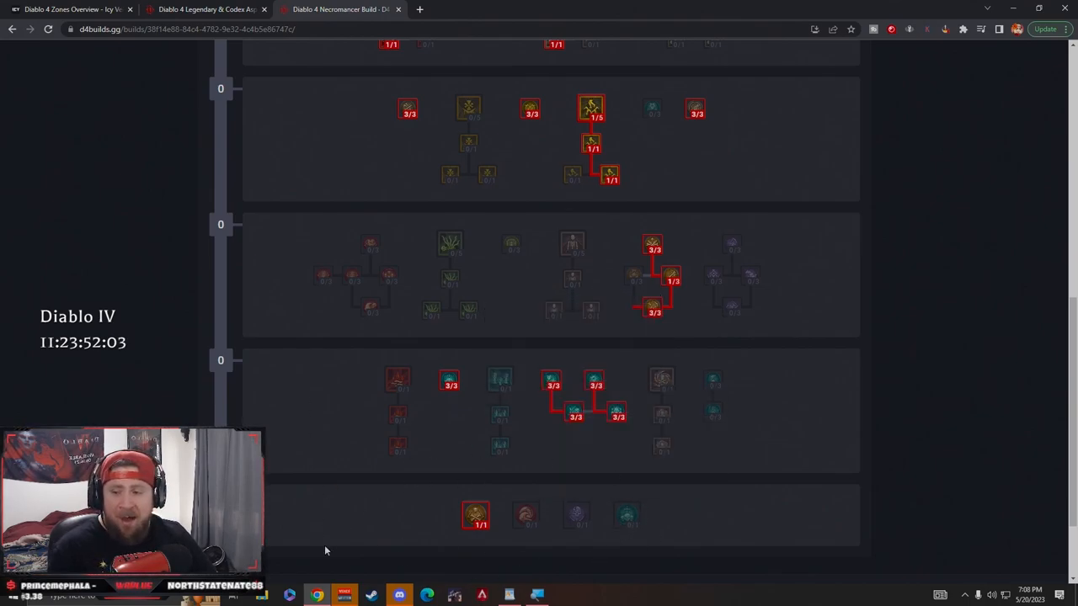
pyautogui.moveTo(475, 516)
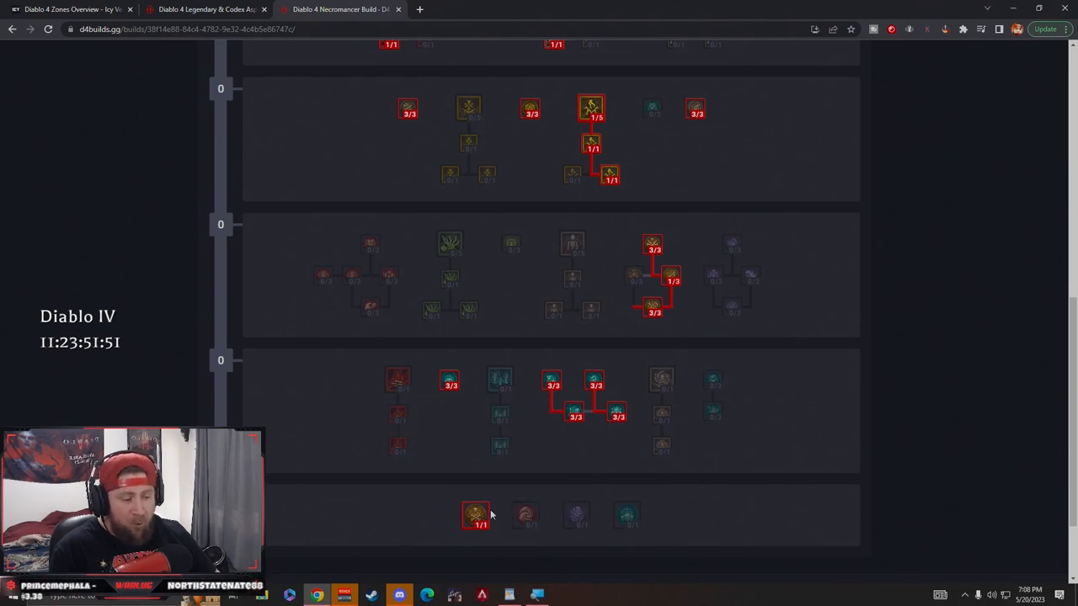
pyautogui.moveTo(474, 515)
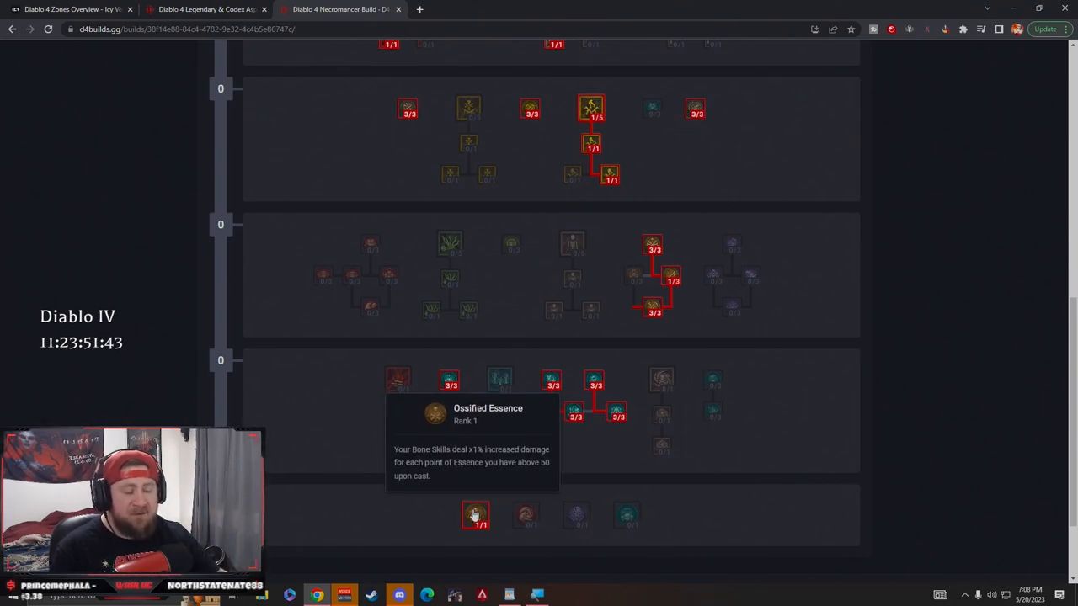
# Step: Scroll the skill tree around the Inspiring Leader and Ossified Essence passives
pyautogui.scroll(3)
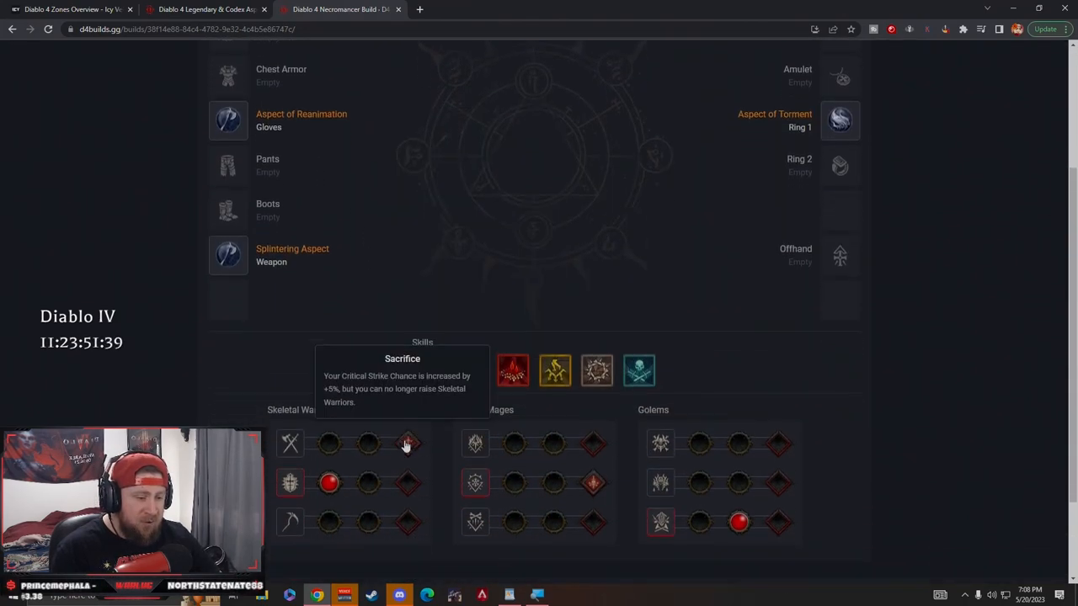
# Step: Scroll to the minion choices for Skeletal Warriors, Skeletal Mages and Golems
pyautogui.scroll(-3)
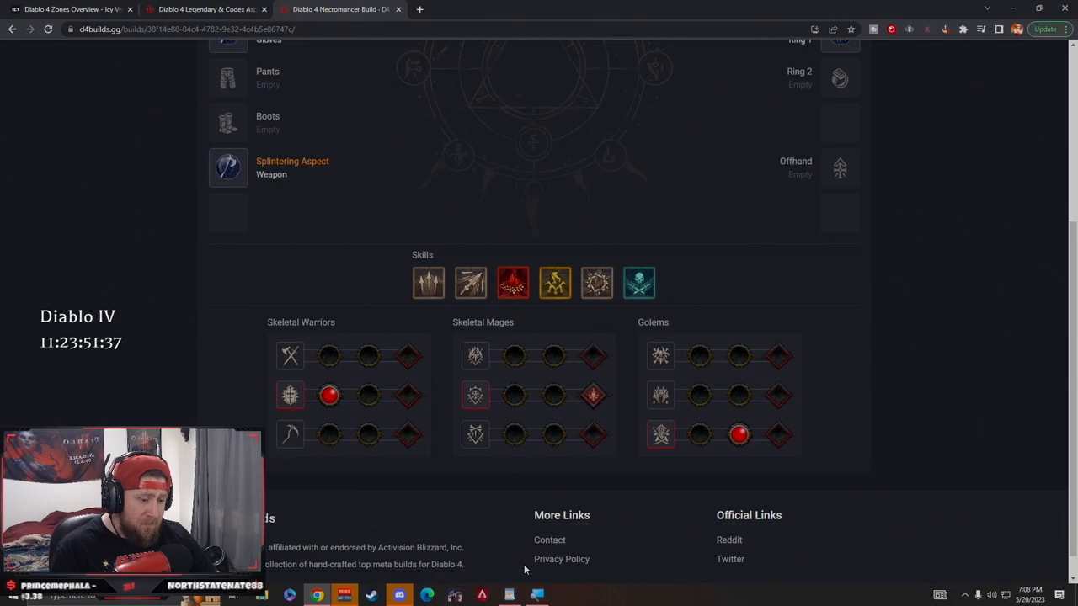
pyautogui.moveTo(468, 500)
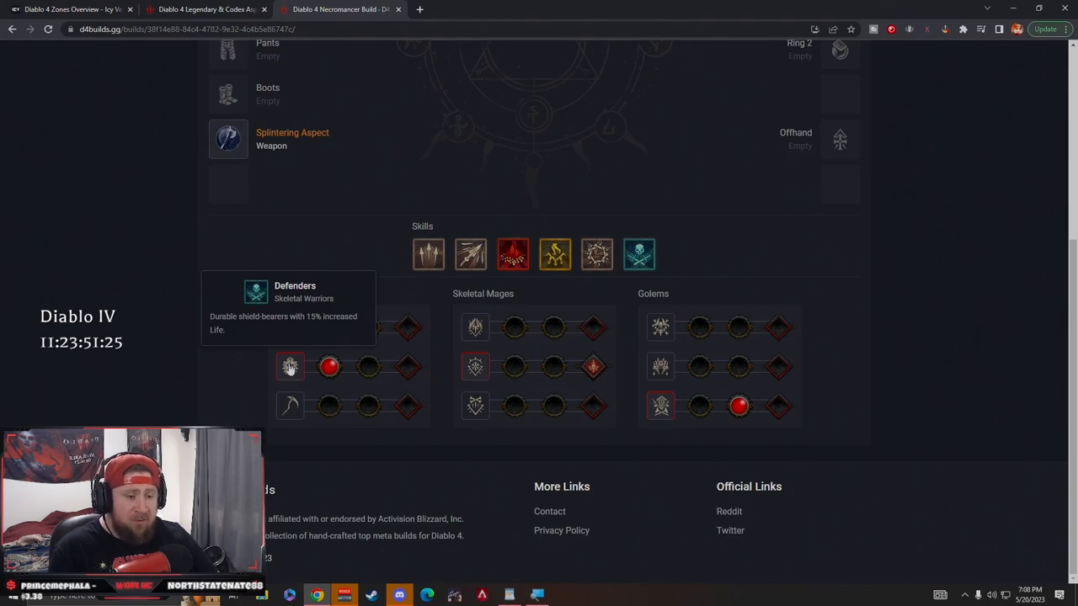
pyautogui.moveTo(293, 352)
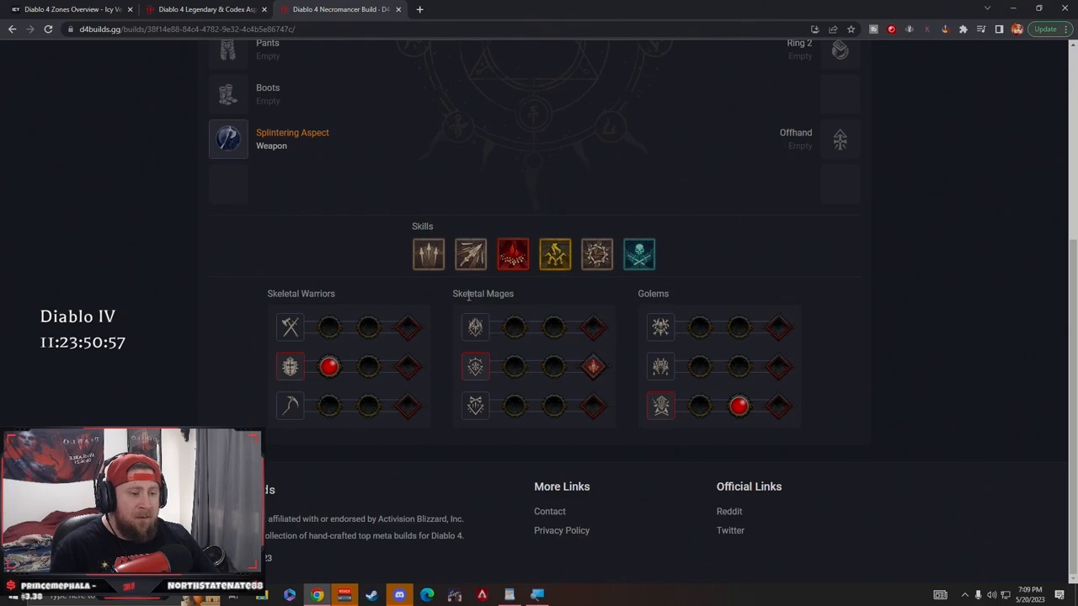
pyautogui.moveTo(593, 370)
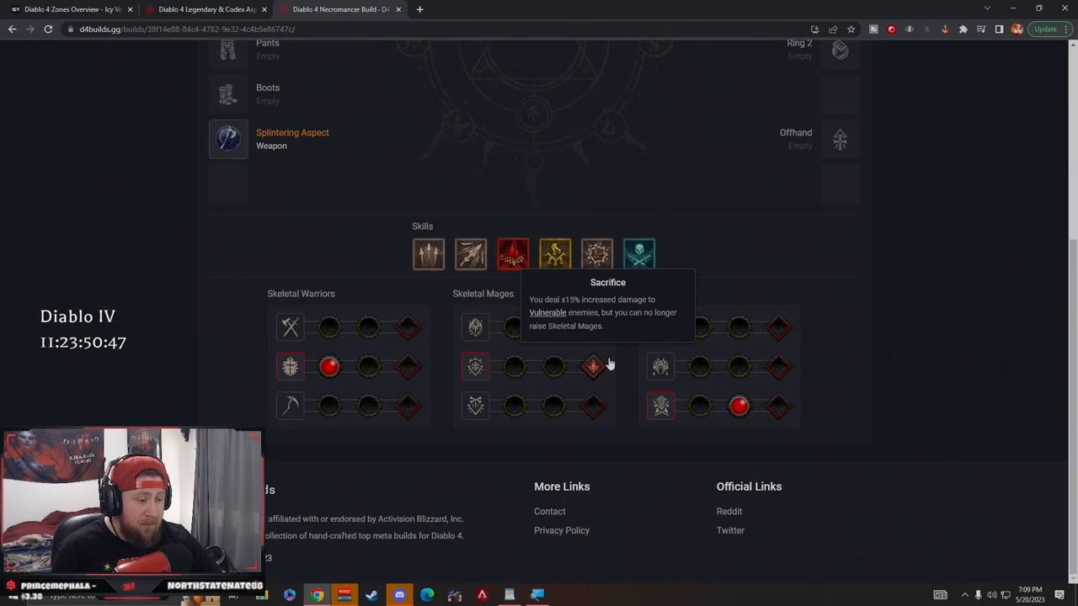
pyautogui.moveTo(660, 405)
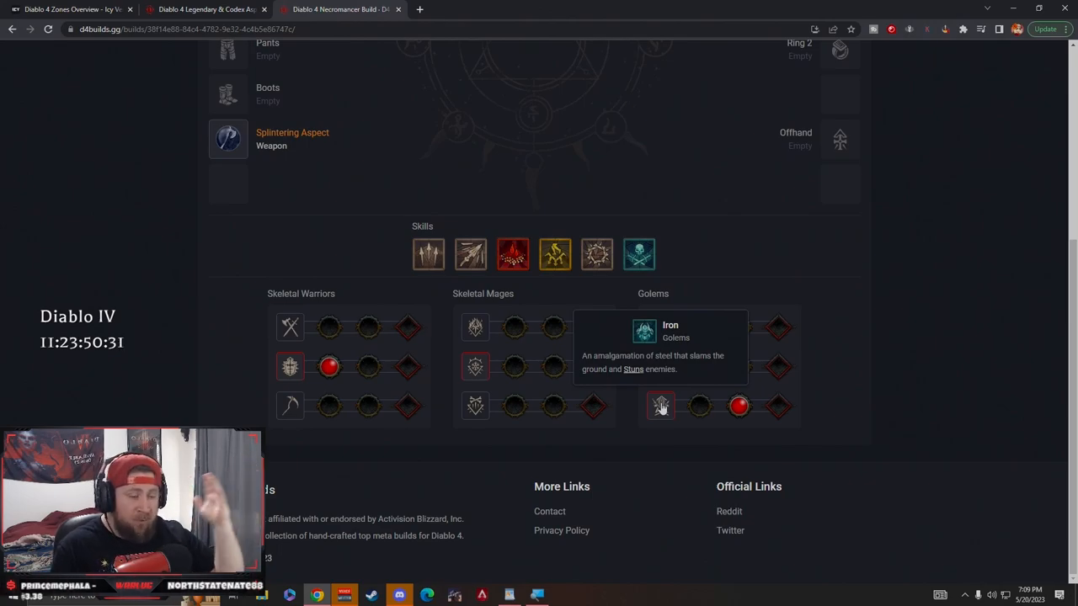
pyautogui.moveTo(660, 406)
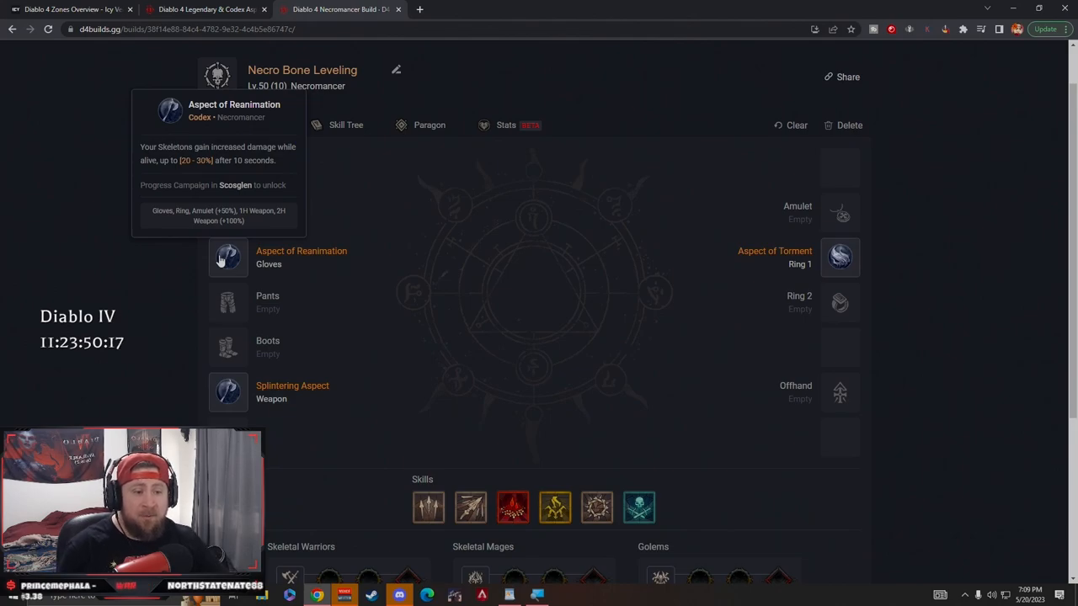
pyautogui.moveTo(838, 256)
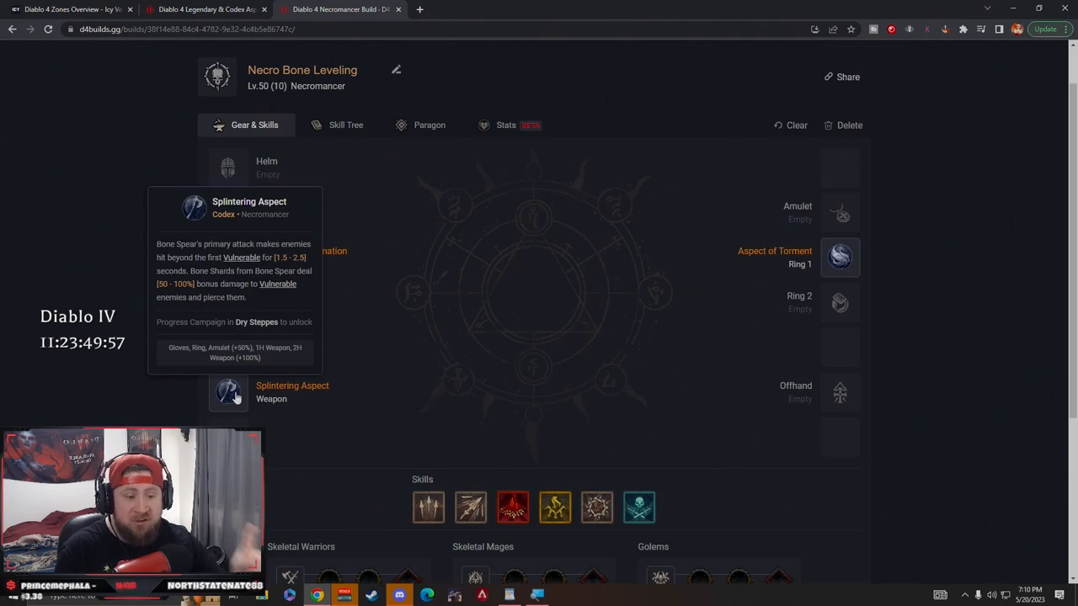
pyautogui.moveTo(350, 159)
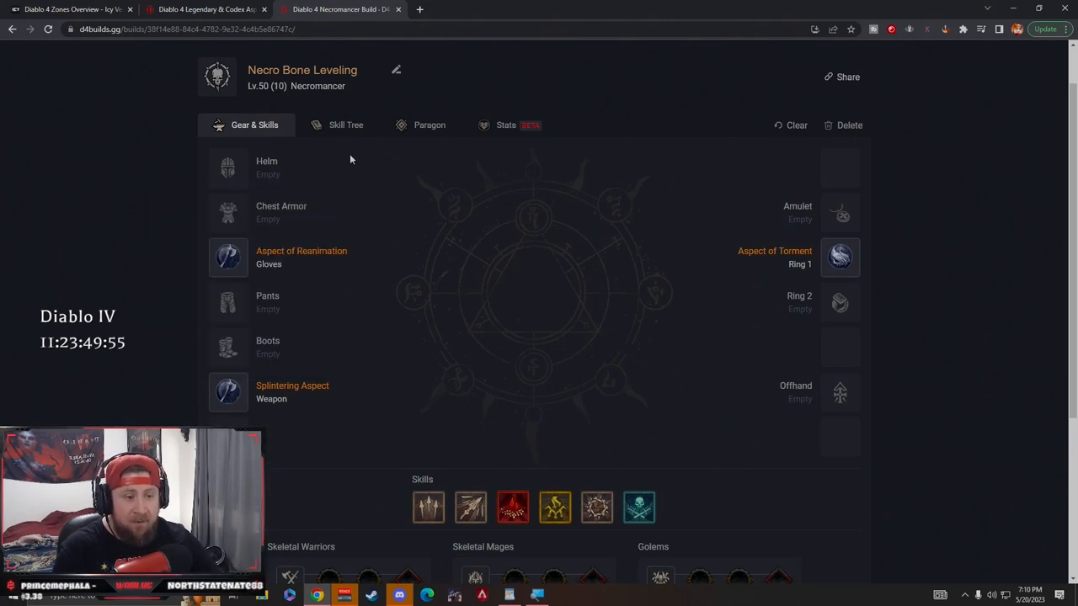
# Step: Briefly view the skill tree, then return to the gear showing Reanimation, Torment and Splintering aspects
pyautogui.click(345, 124)
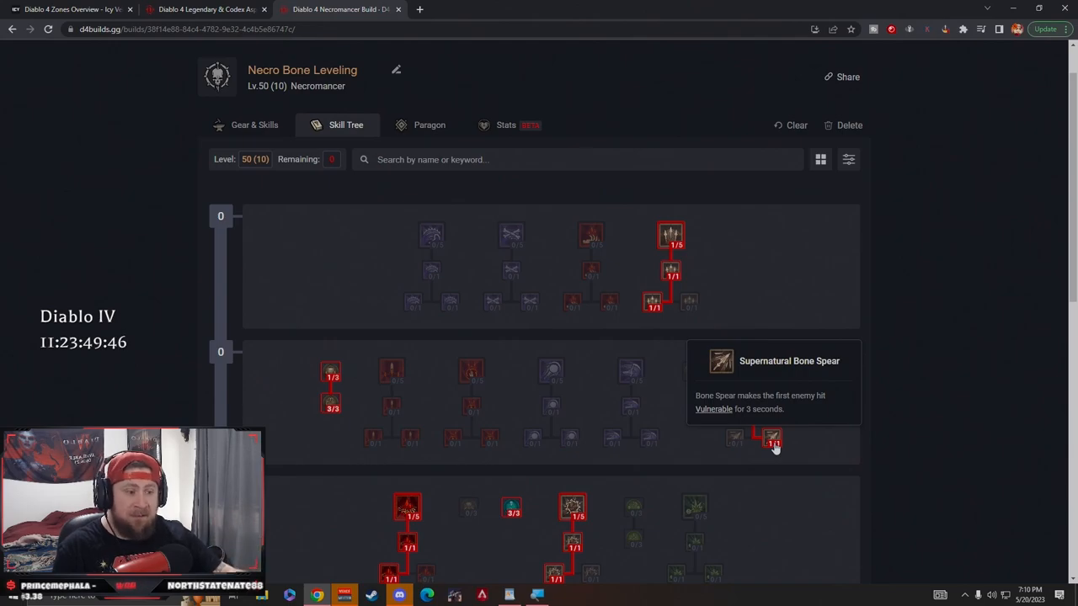
pyautogui.click(255, 124)
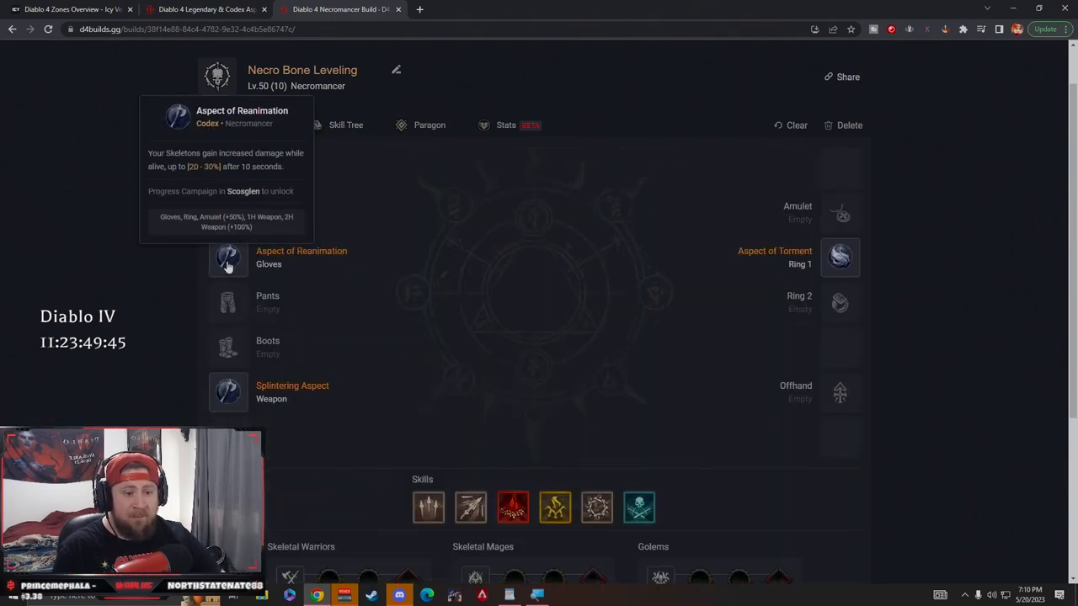
pyautogui.moveTo(228, 394)
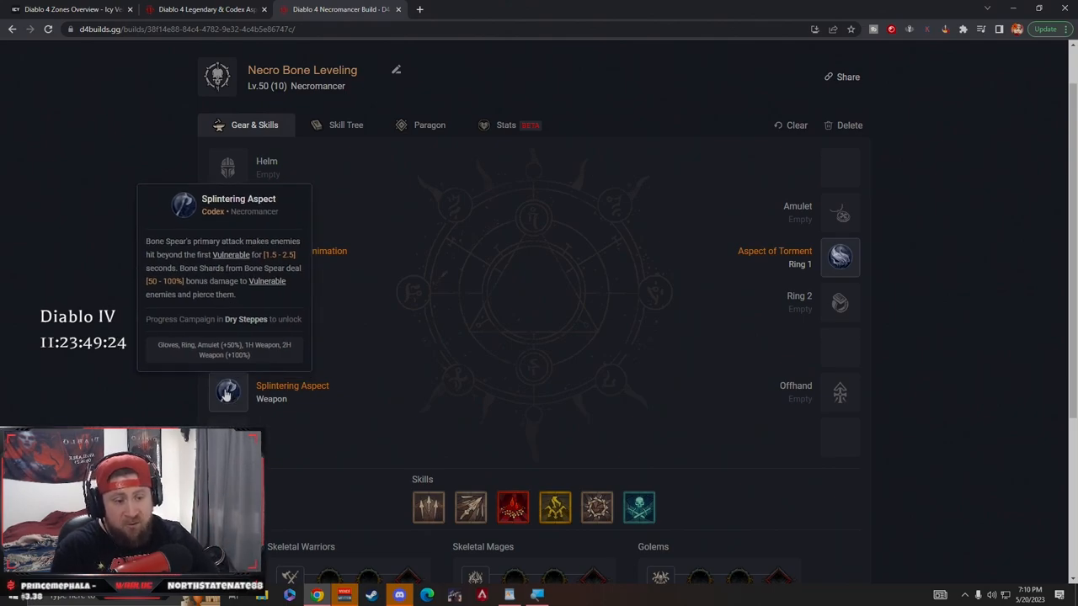
pyautogui.moveTo(502, 360)
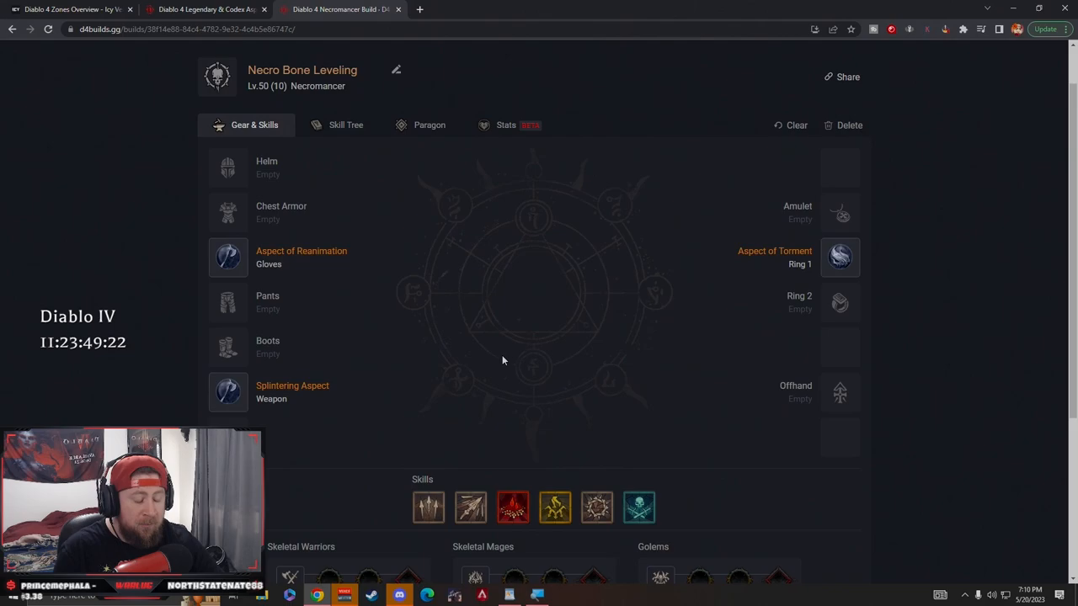
pyautogui.moveTo(363, 141)
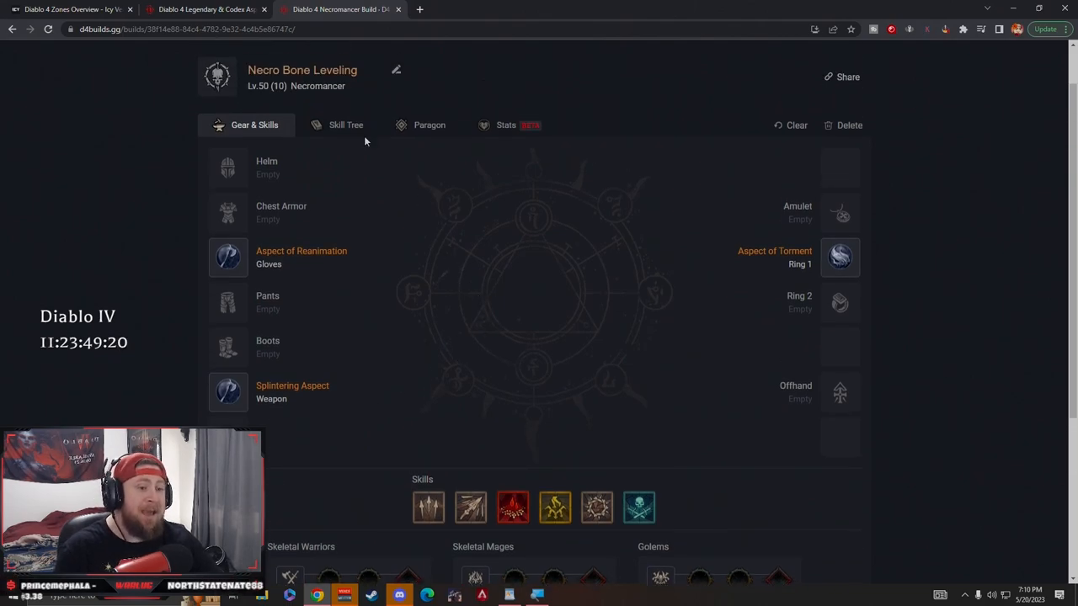
# Step: Switch from the gear view back to the Necro Bone Leveling skill tree
pyautogui.click(345, 124)
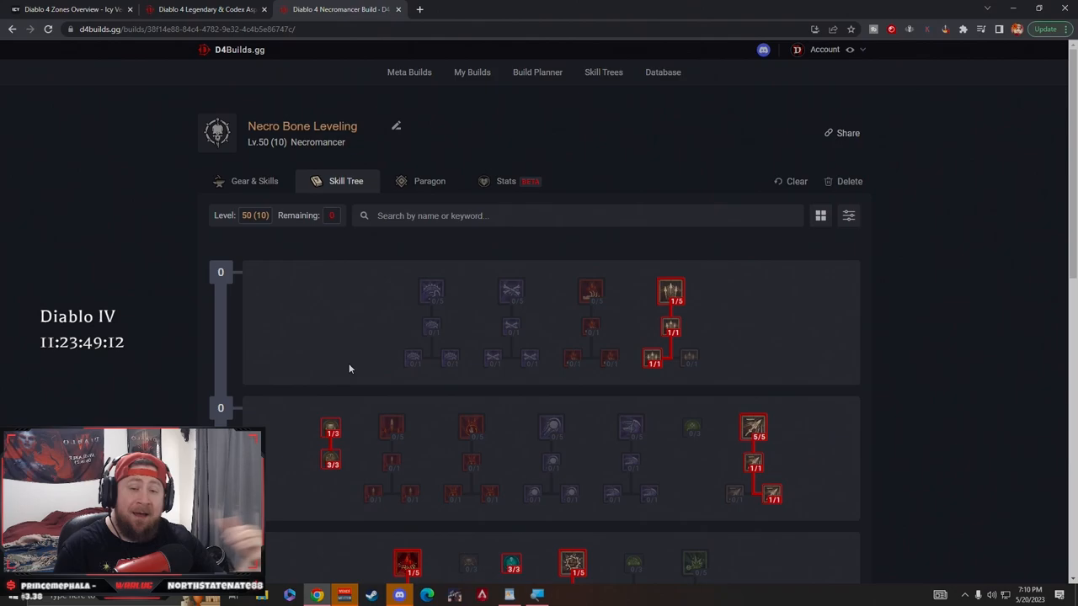
pyautogui.moveTo(330, 349)
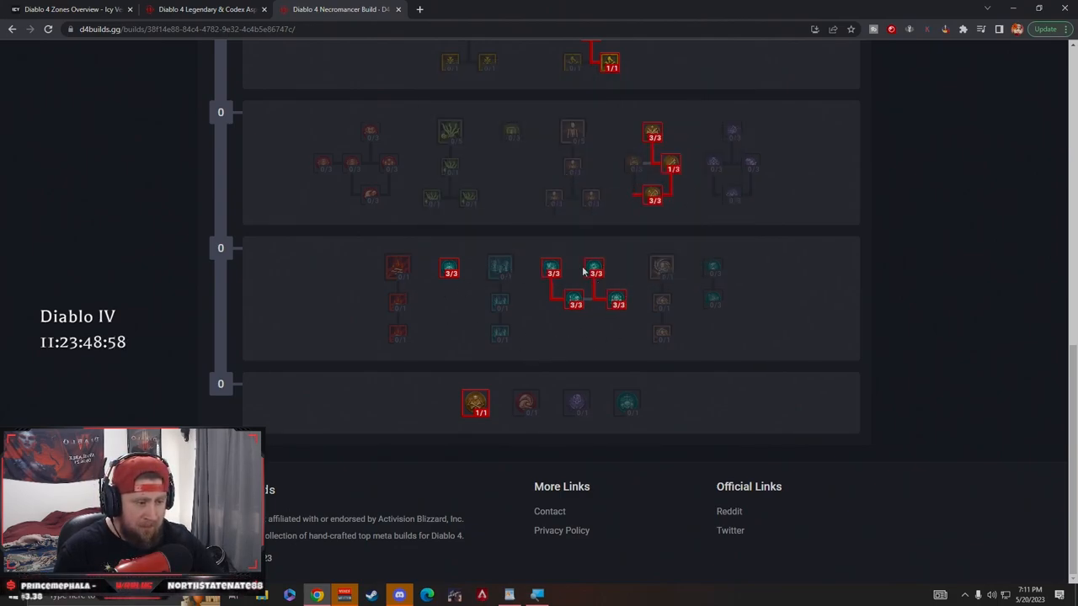
pyautogui.moveTo(452, 272)
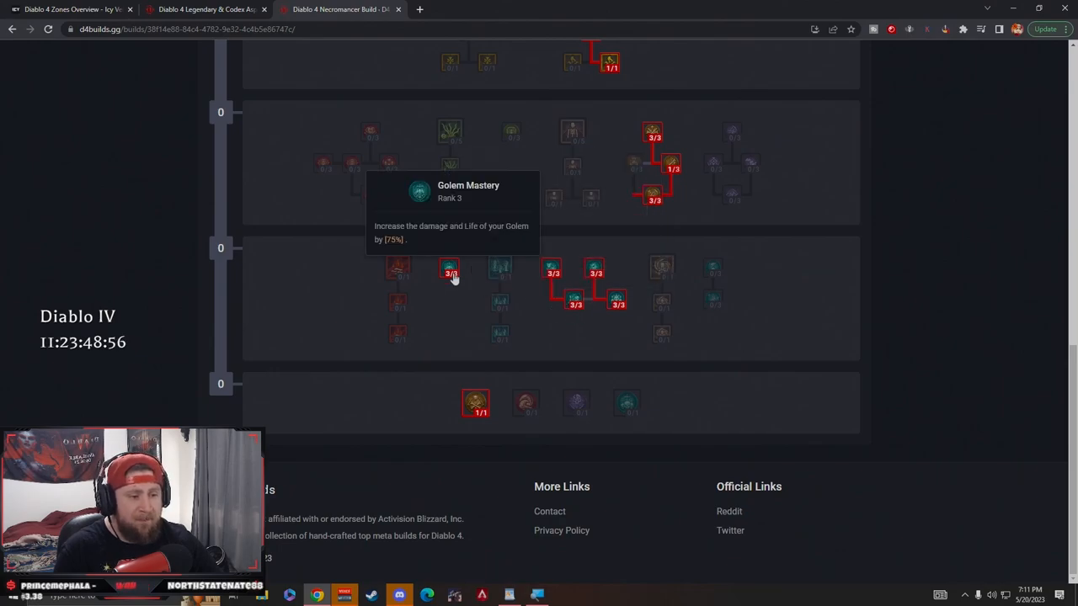
pyautogui.moveTo(616, 301)
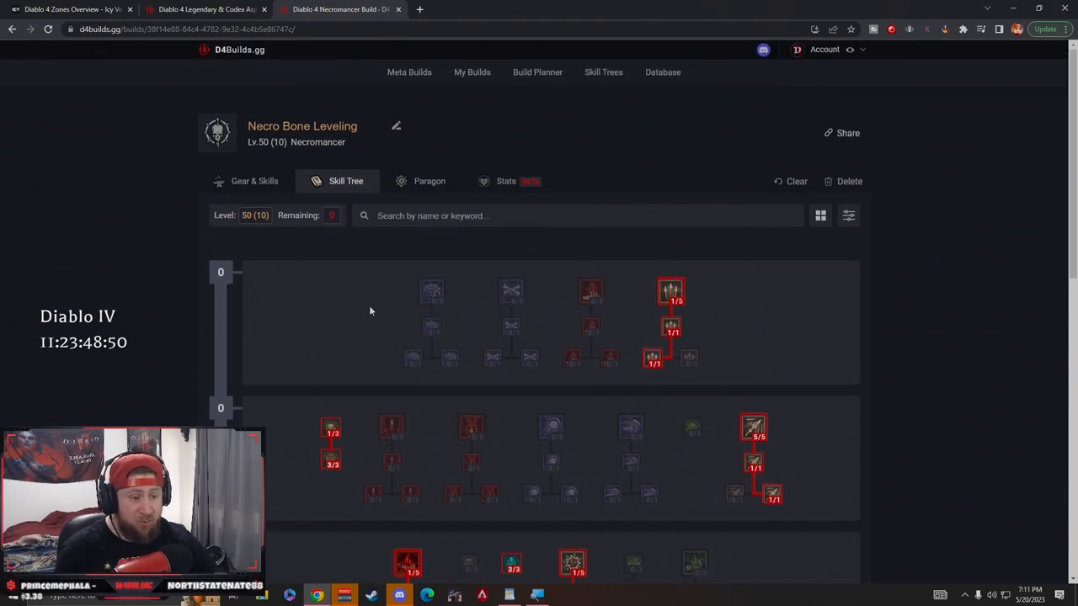
pyautogui.moveTo(374, 306)
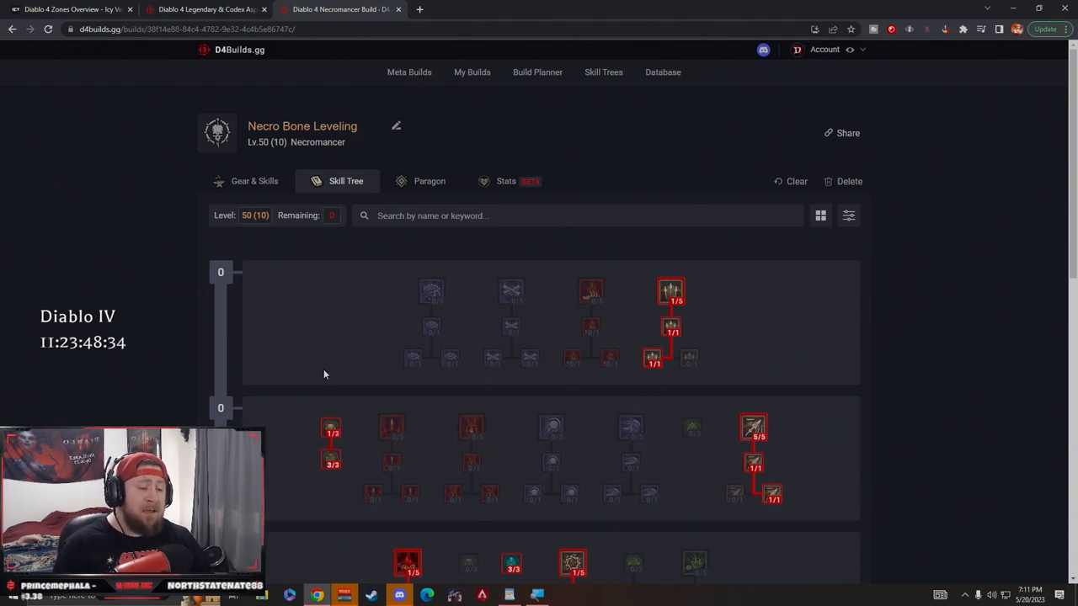
pyautogui.moveTo(311, 331)
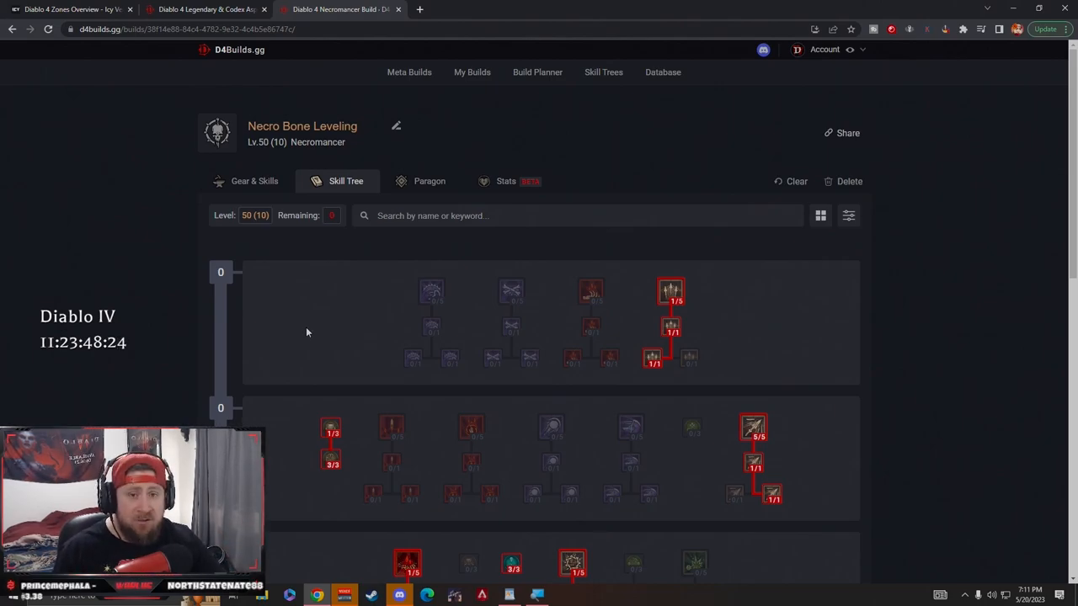
pyautogui.moveTo(323, 344)
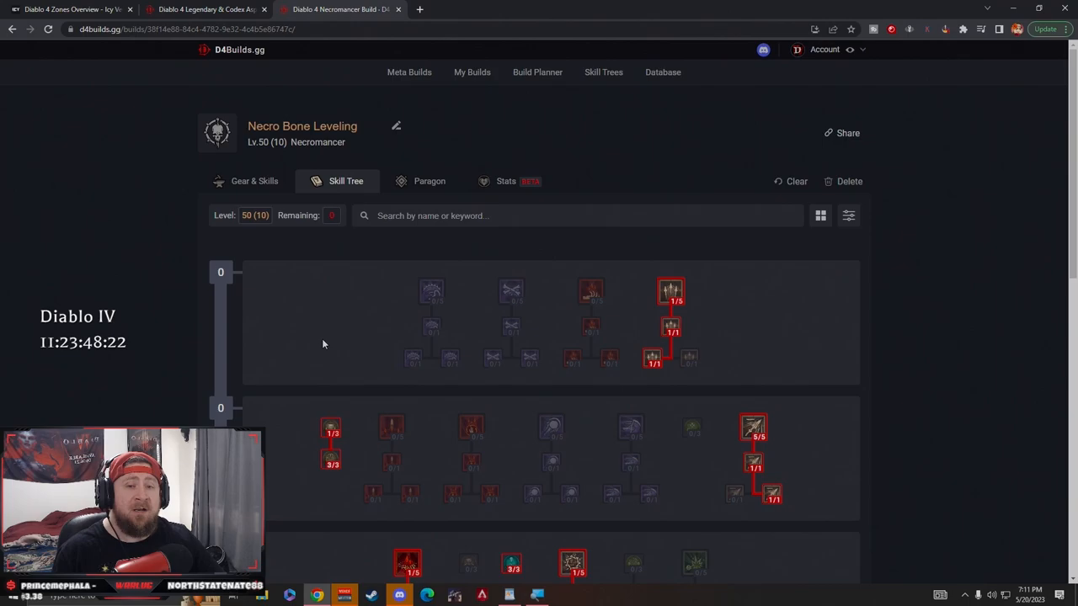
pyautogui.moveTo(333, 345)
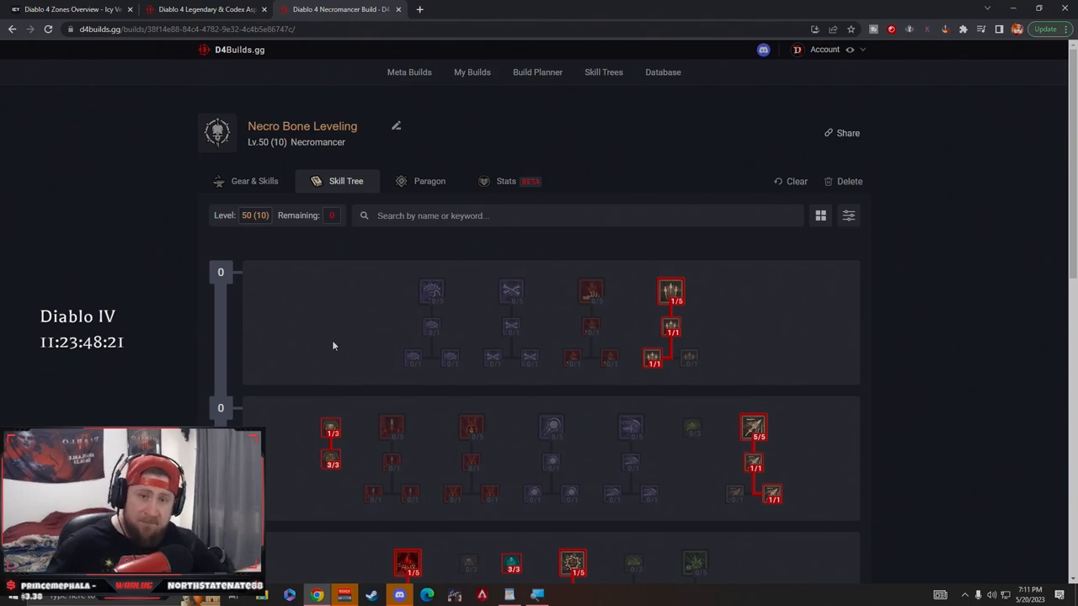